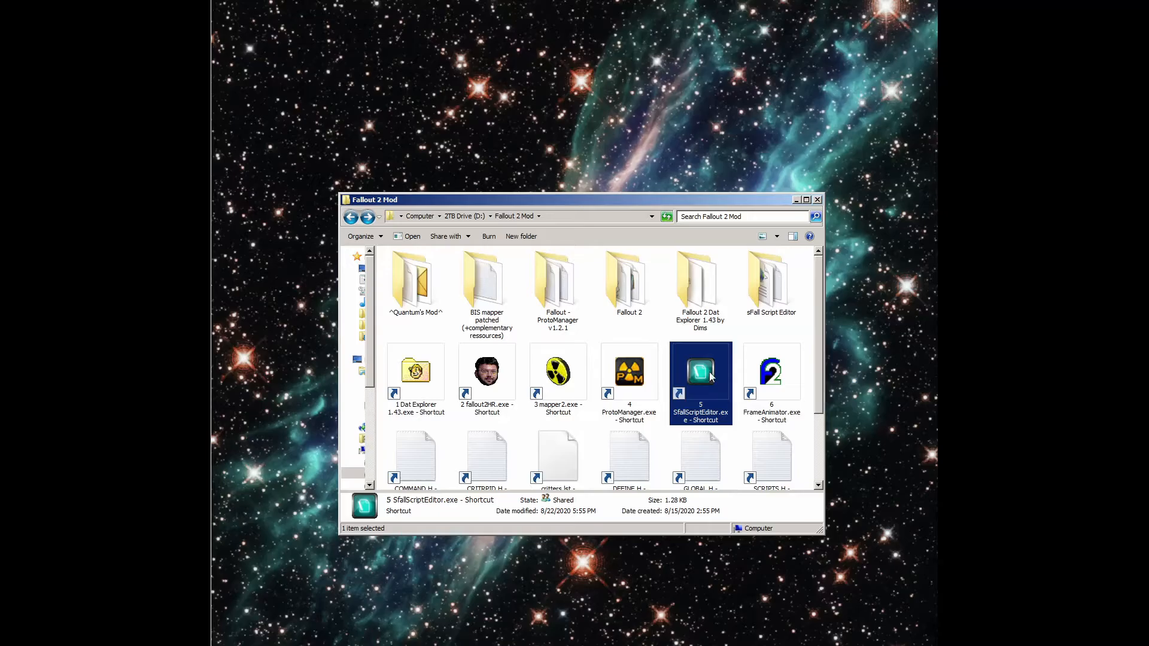
Launch Sfall Script Editor from the '5 SfallScriptEditor.exe - Shortcut' in Fallout 2 Mod
double_click(701, 372)
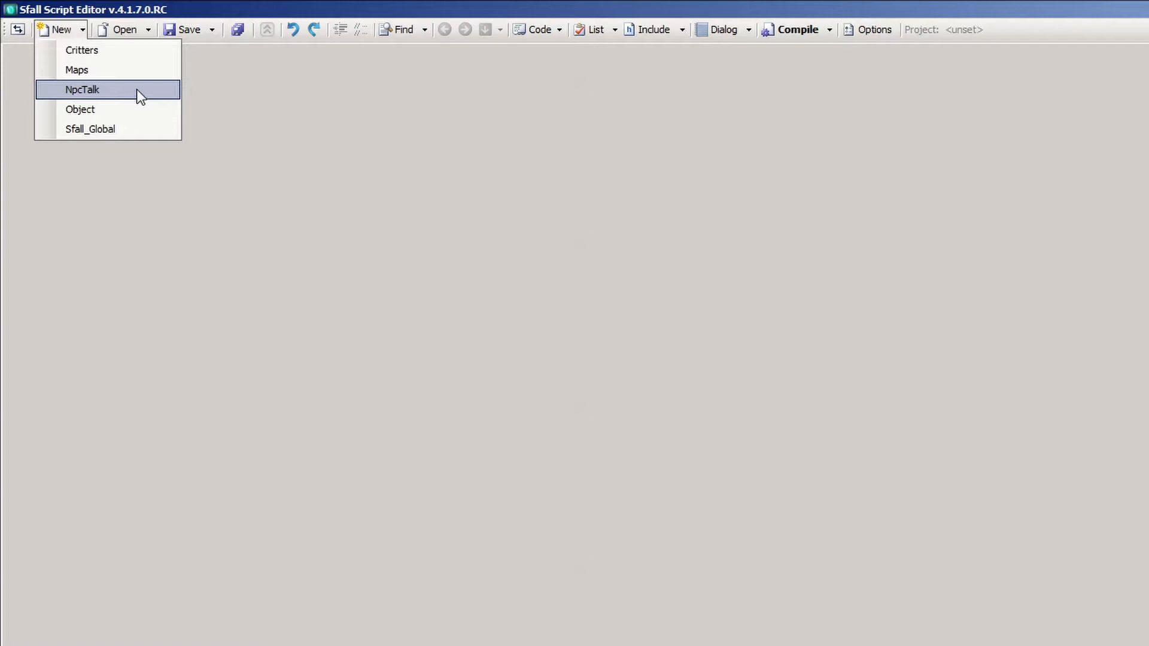
Create a new script from the NpcTalk template in the New dropdown
click(81, 90)
text(Queenklaw.ssl)
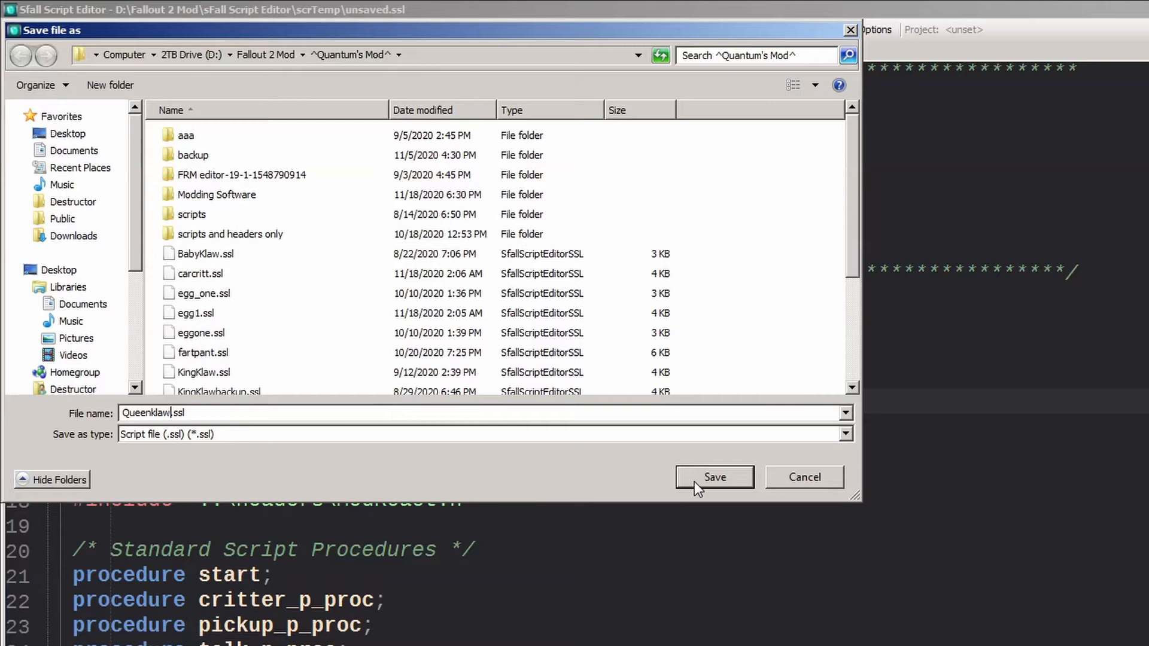
Save the script as Queenklaw.ssl in Quantum's Mod and dismiss the 8-character name error
click(715, 477)
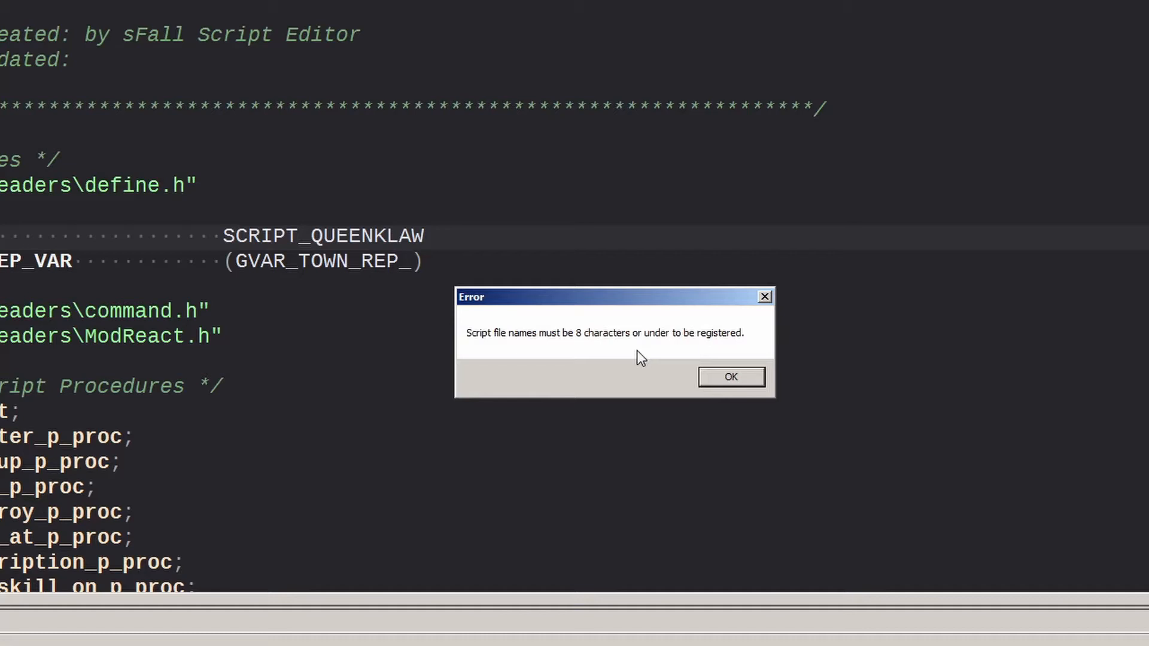
click(730, 377)
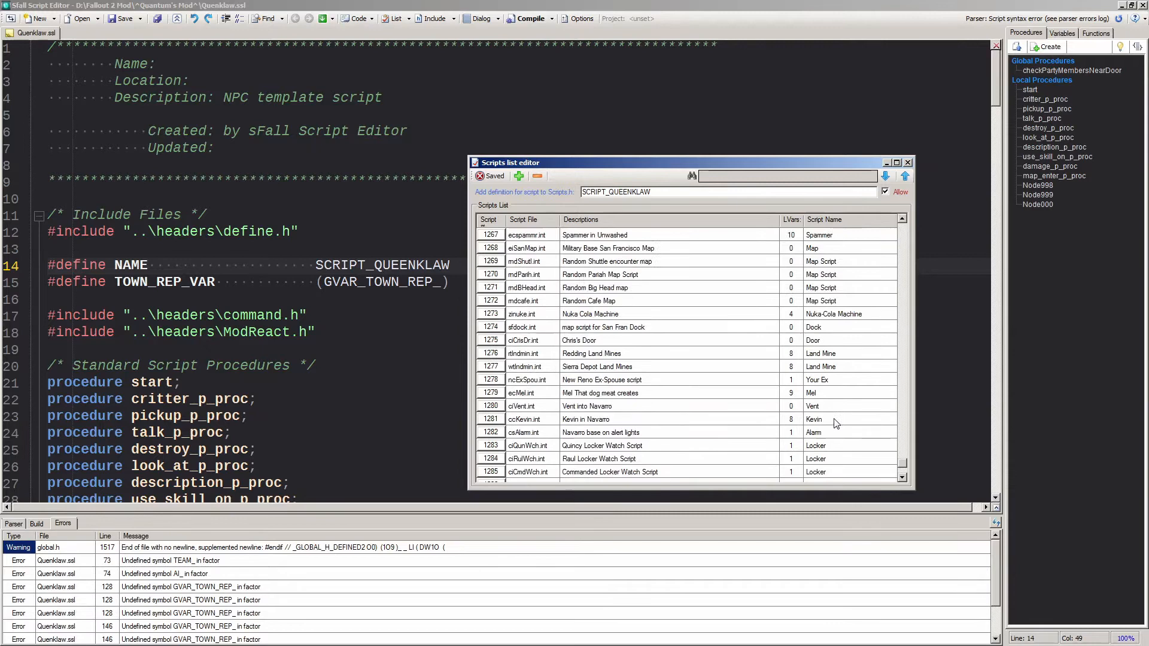
Scroll the scripts list editor to register the SCRIPT_QUEENKLAW definition
scroll(down, 3)
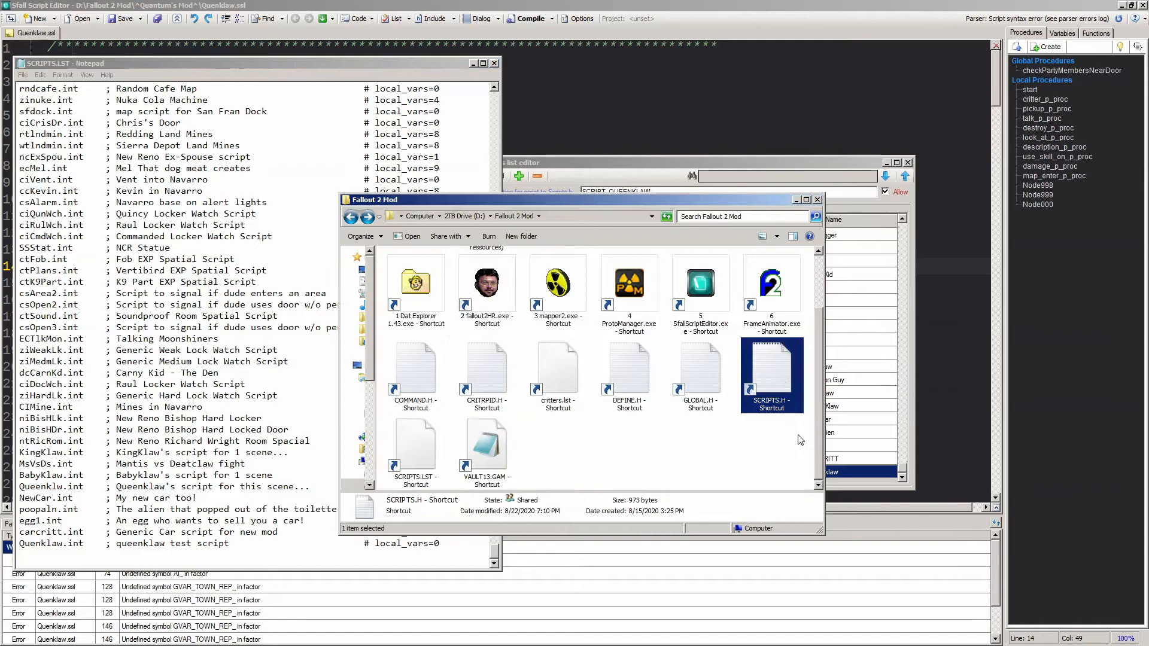
After checking Queenklaw.int in SCRIPTS.LST, open the SCRIPTS.H header shortcut
double_click(771, 367)
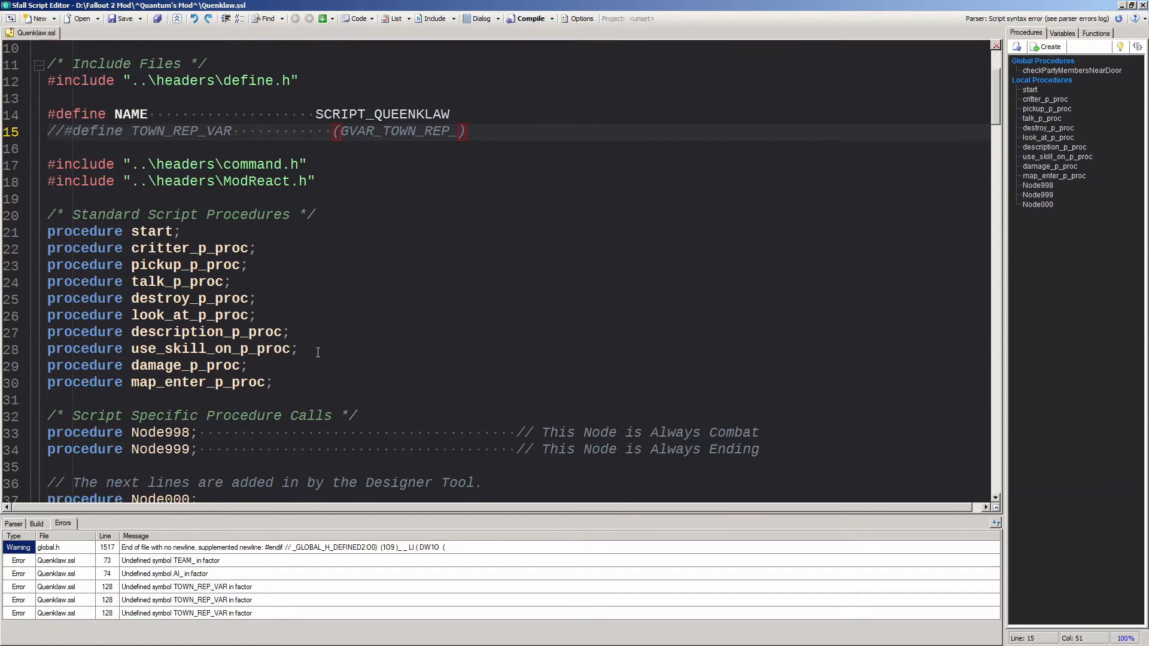
Comment out TOWN_REP_VAR, critter_add_trait and GetReaction lines, then open the message file
click(1062, 175)
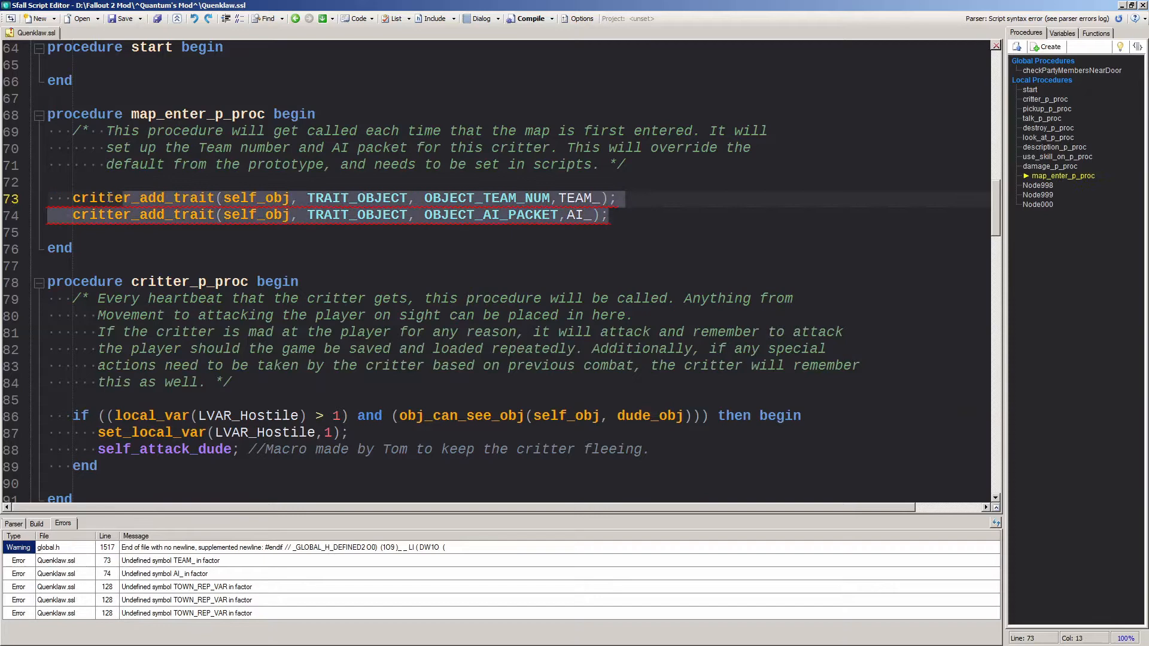
scroll(down, 3)
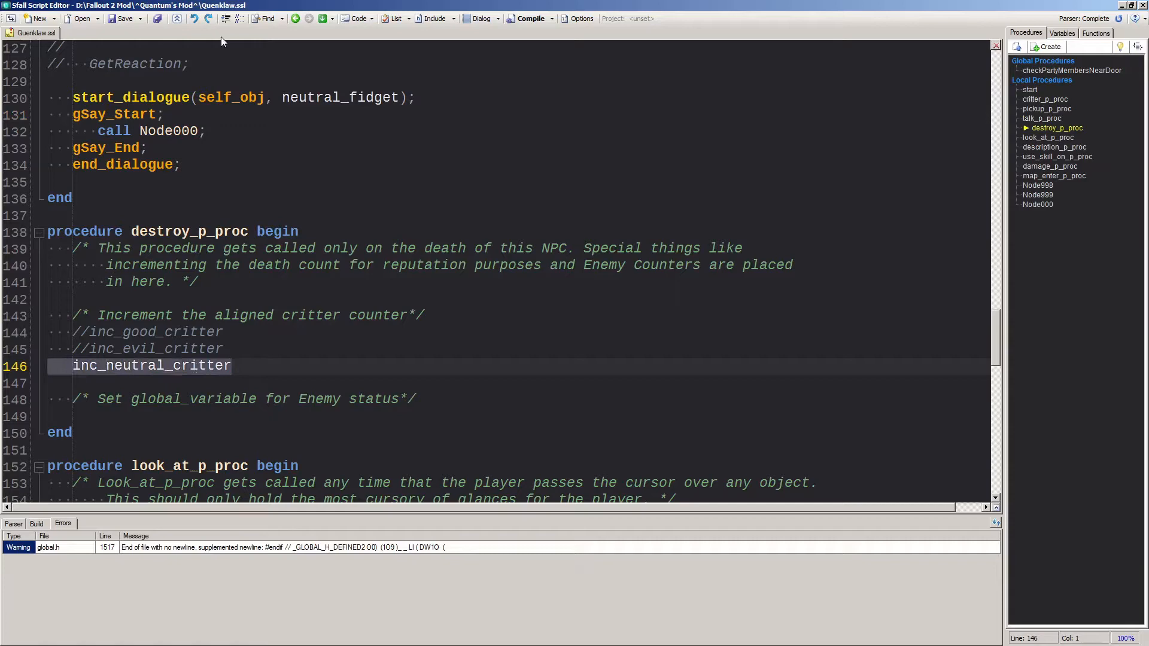
click(38, 232)
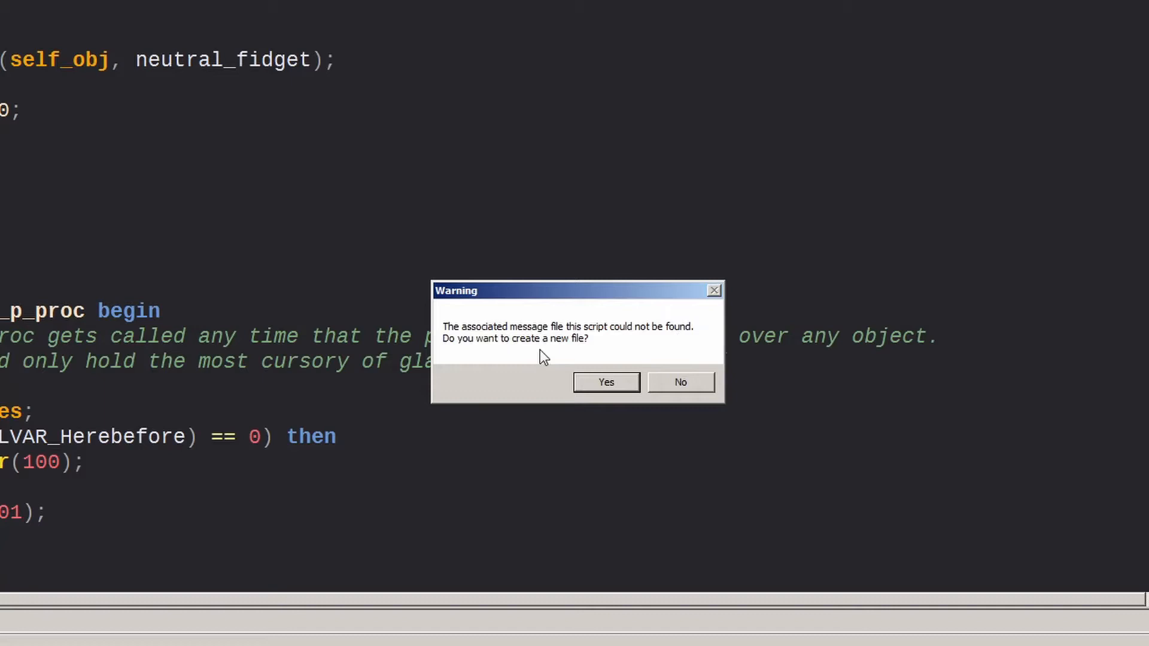
Agree to create Queenklaw.msg and dismiss the missing dialog directory error
click(605, 382)
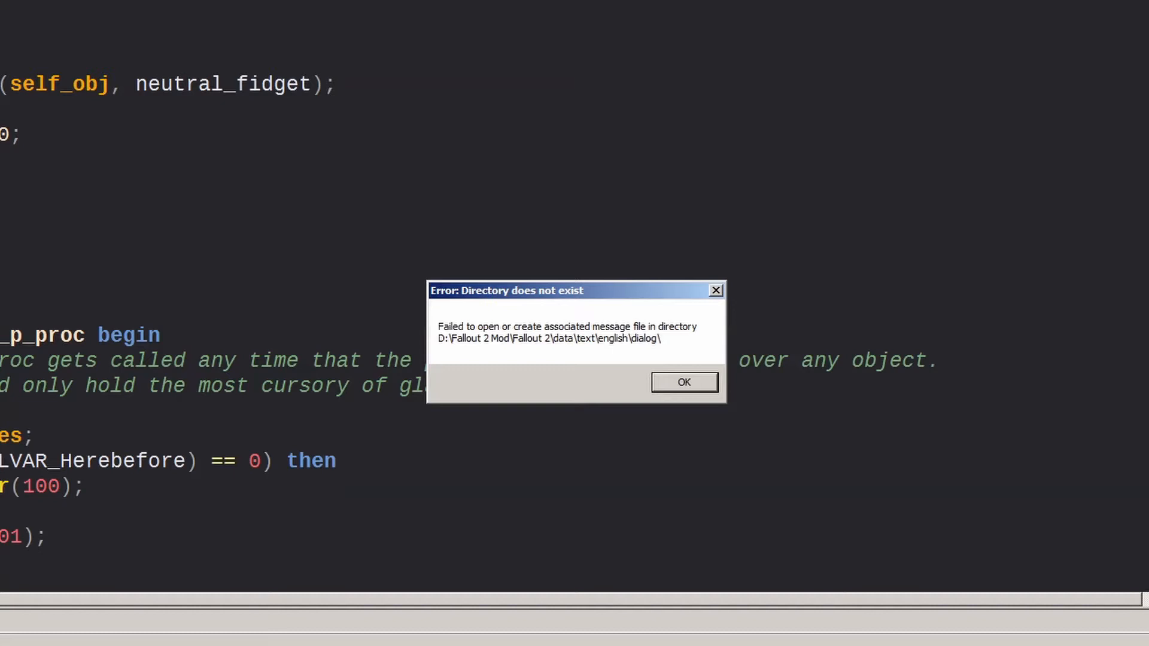
mouse_move(661, 359)
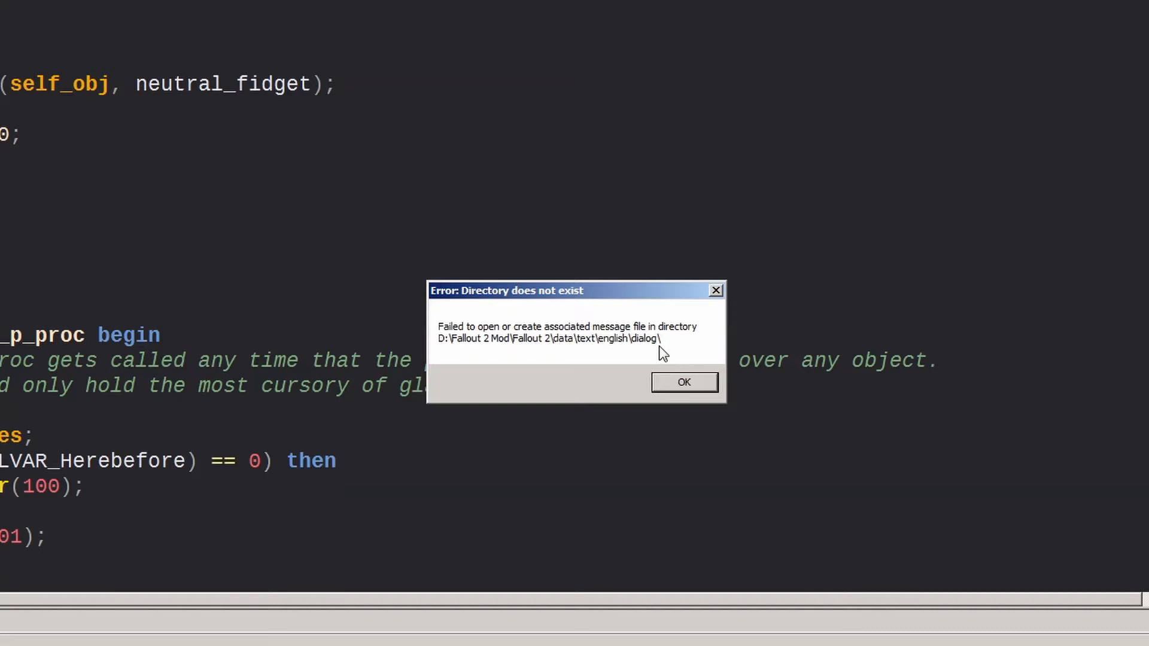
click(684, 382)
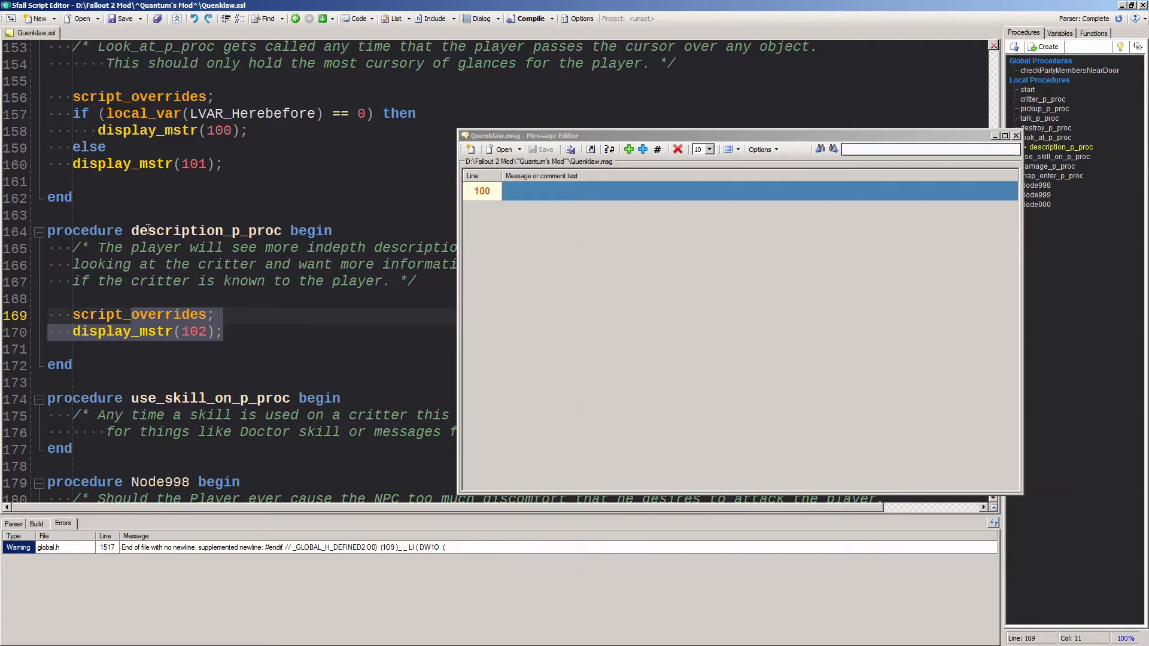
Enter lines 100–102: 'That's a big, feminine looking deathclaw!', Queenklaw's description, then add line 103
text(That's a big, femini)
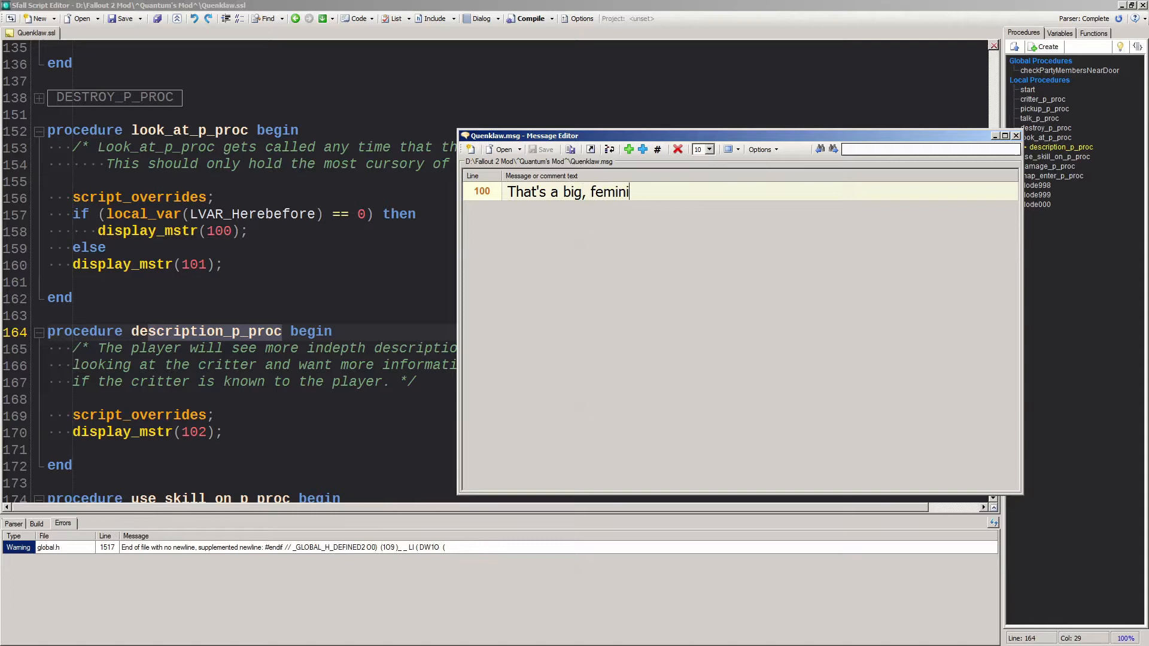
text(ne looking deathclaw!)
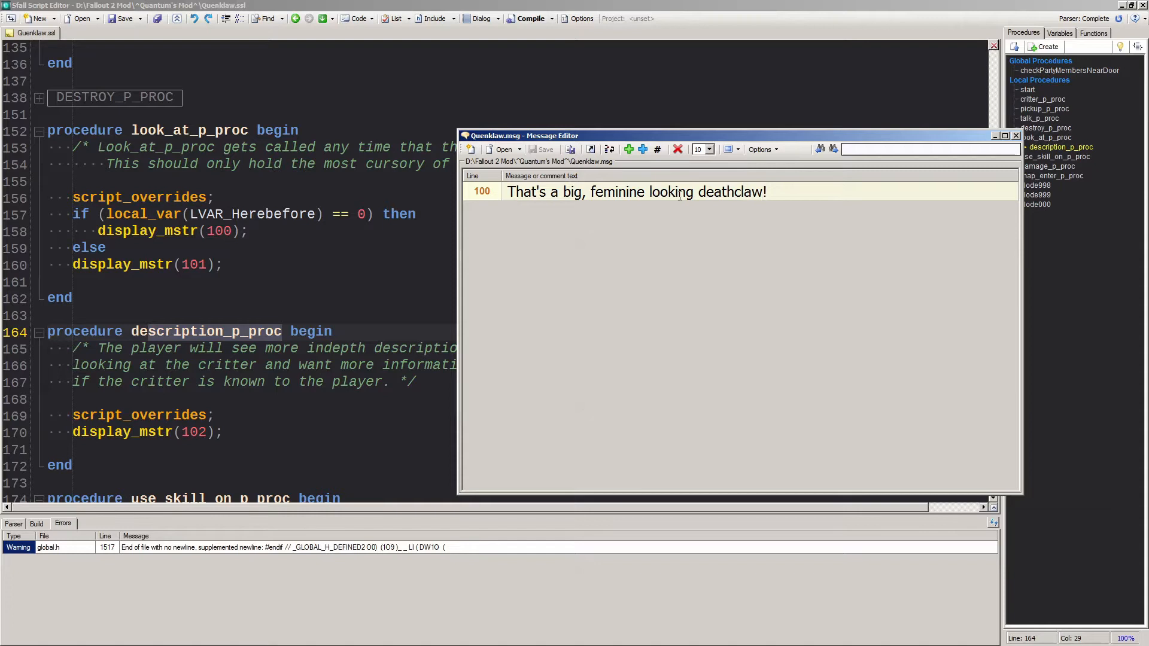
text(It's Qu)
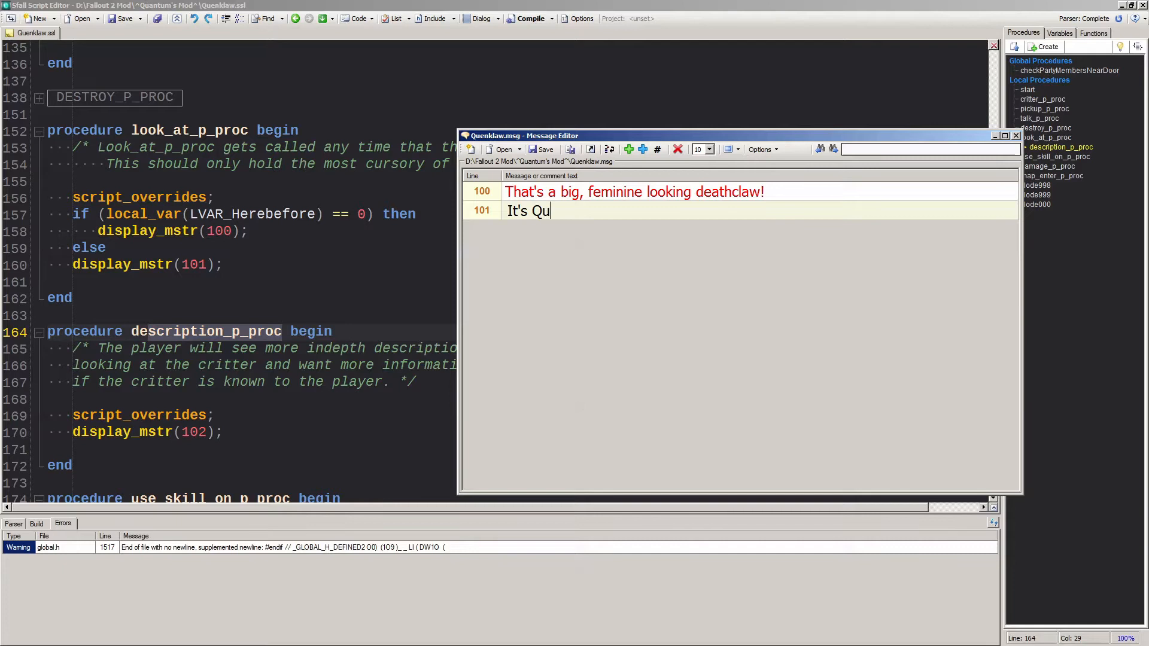
text(eenklaw, the queen of the house :))
text(This)
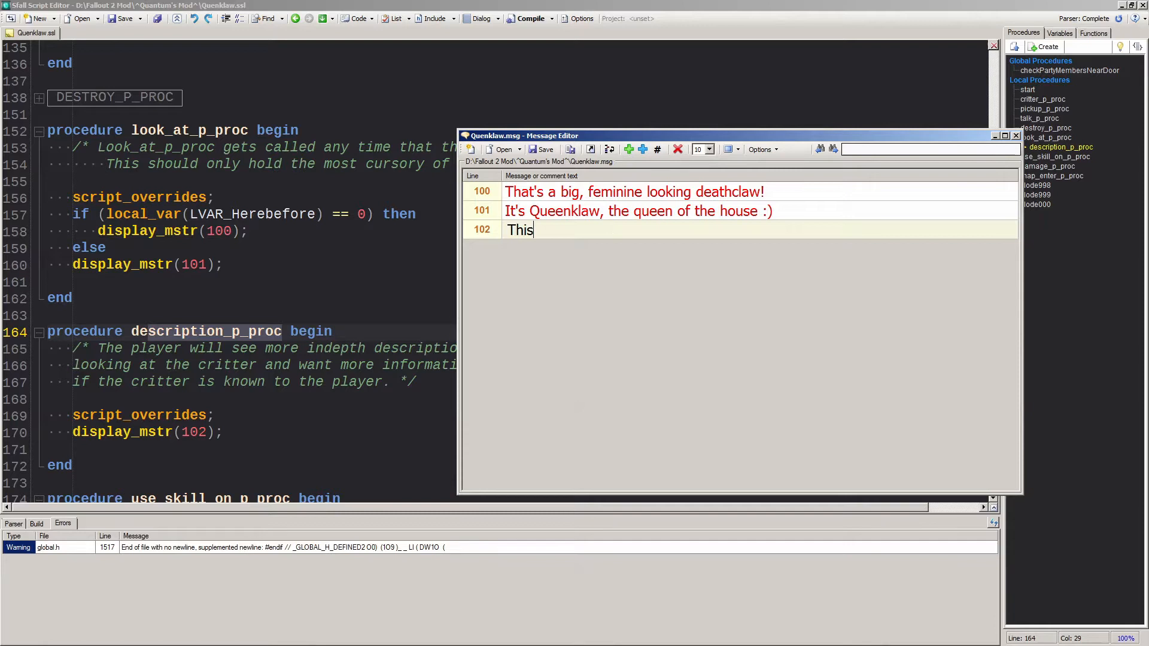
text(big deathclaw has a crown on her head and)
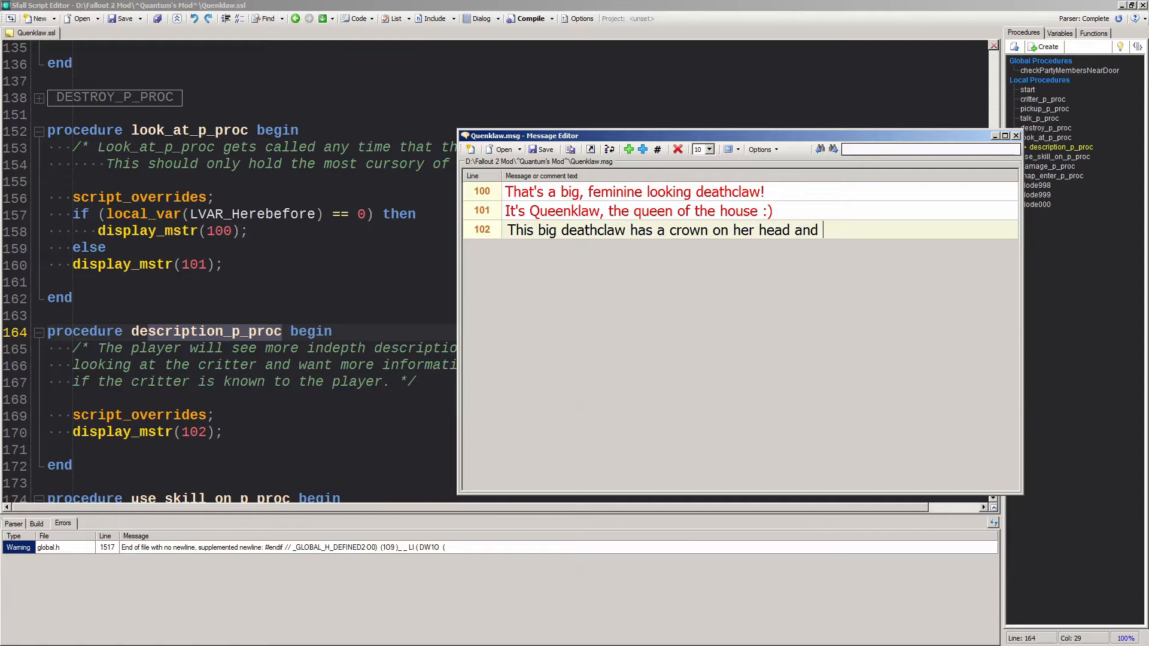
text(is clearly in charge here!)
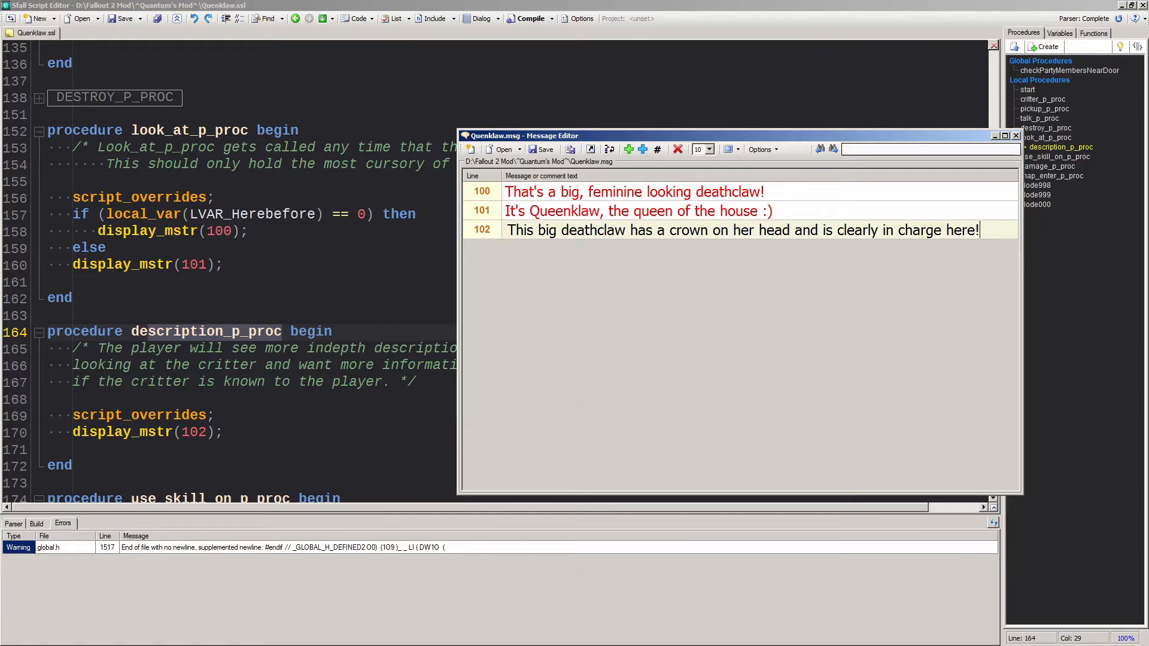
click(642, 149)
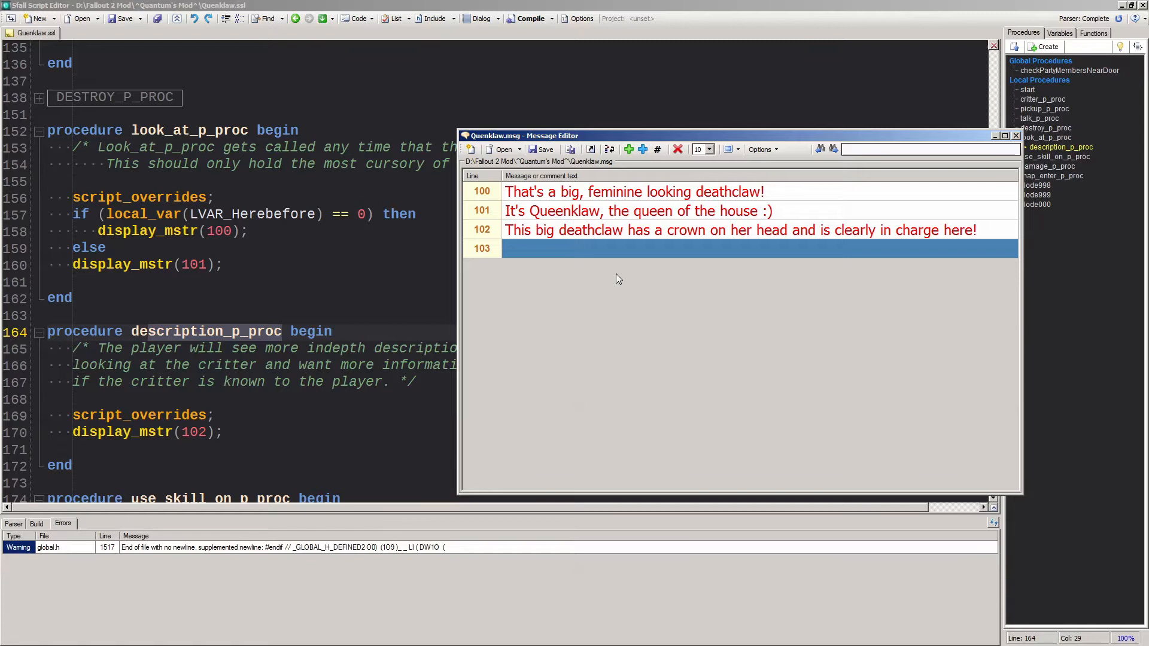
Type the 'scrawny looking human...' greeting and 'A talking deathclaw!' player replies for lines 103–105
text(My my, aren't you a)
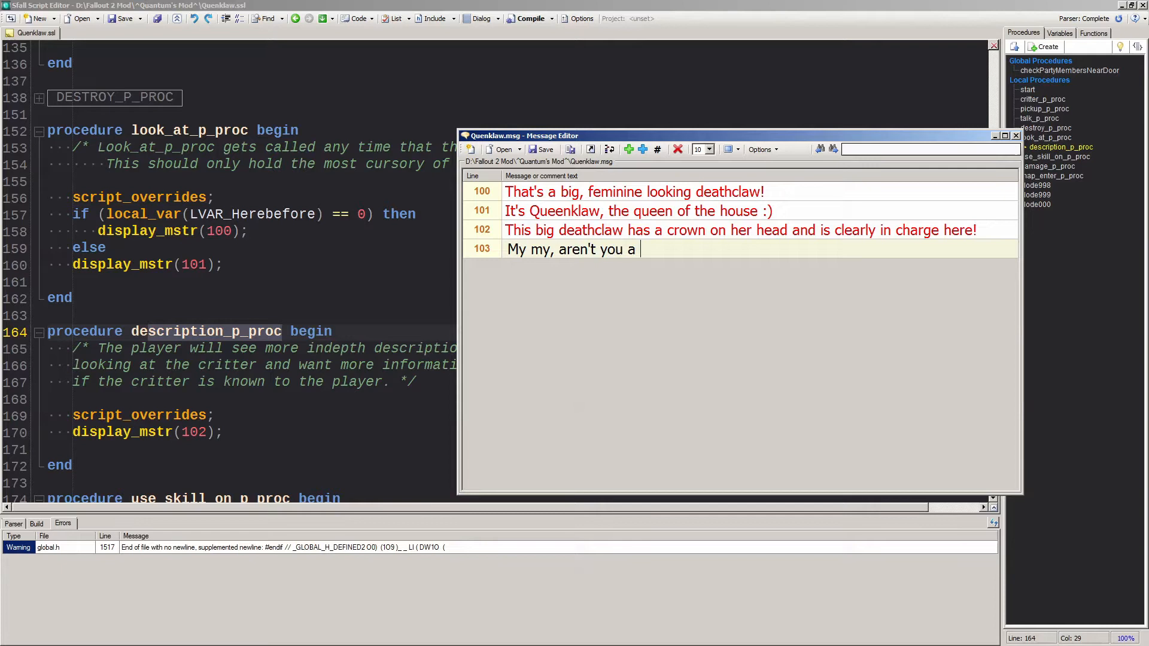
text(scrawny looking human...)
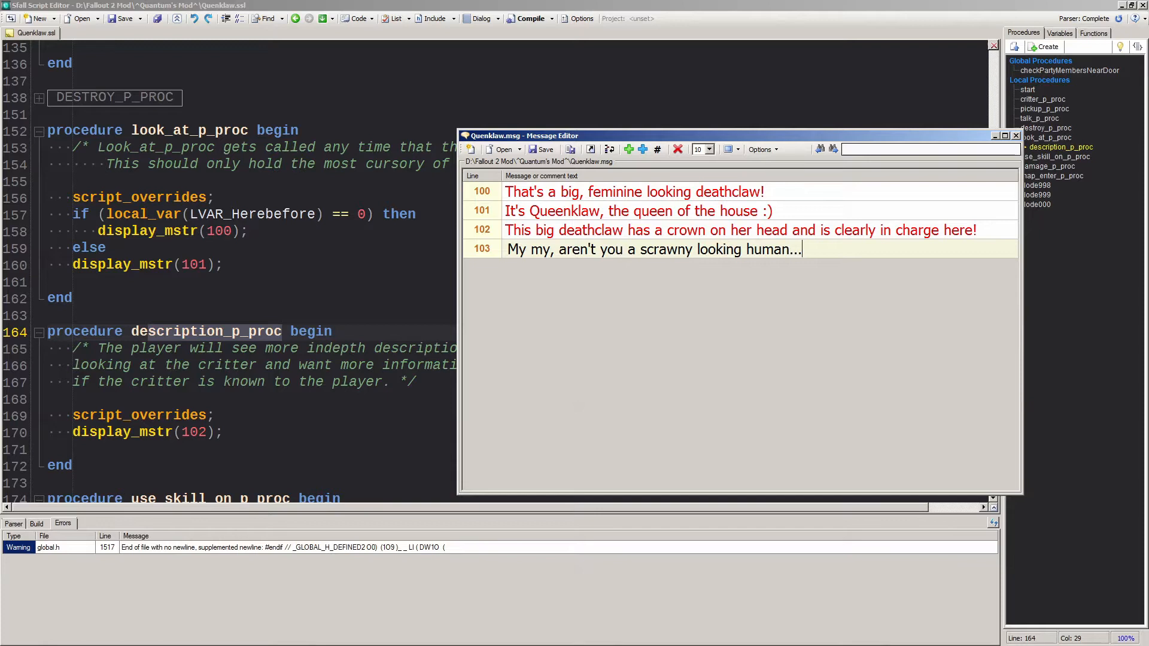
text(Oh my garsh! It's a big scary deathclaw!  KILL IT)
text(Oh wow)
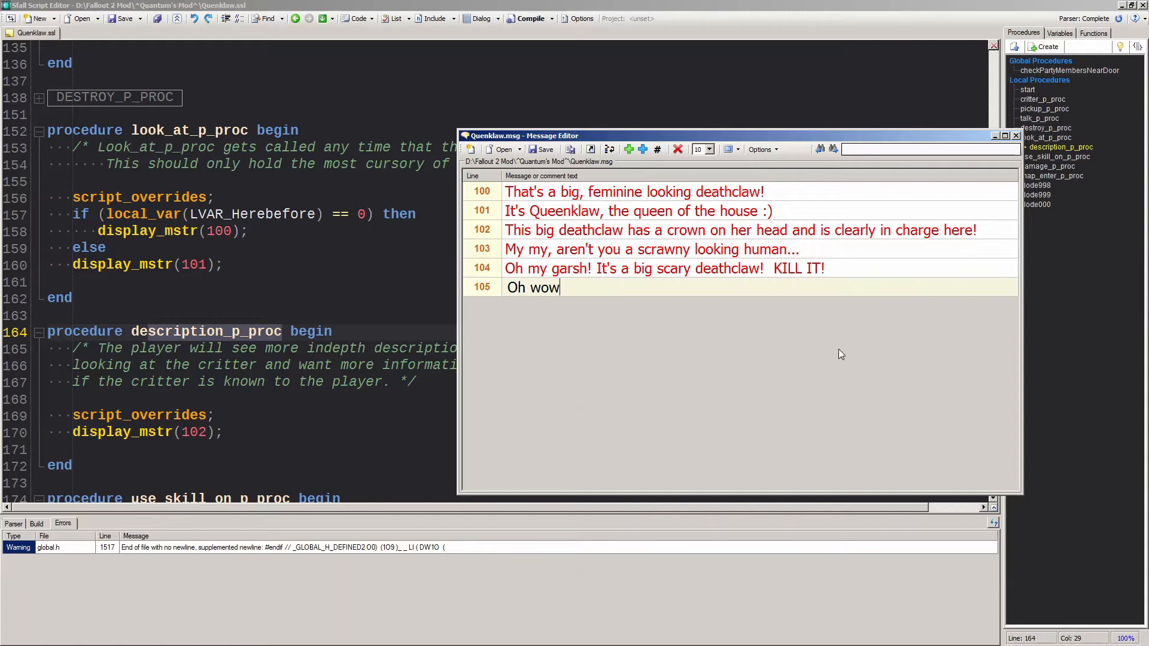
text(! A talking deathclaw!  Why is there a crown on your head?)
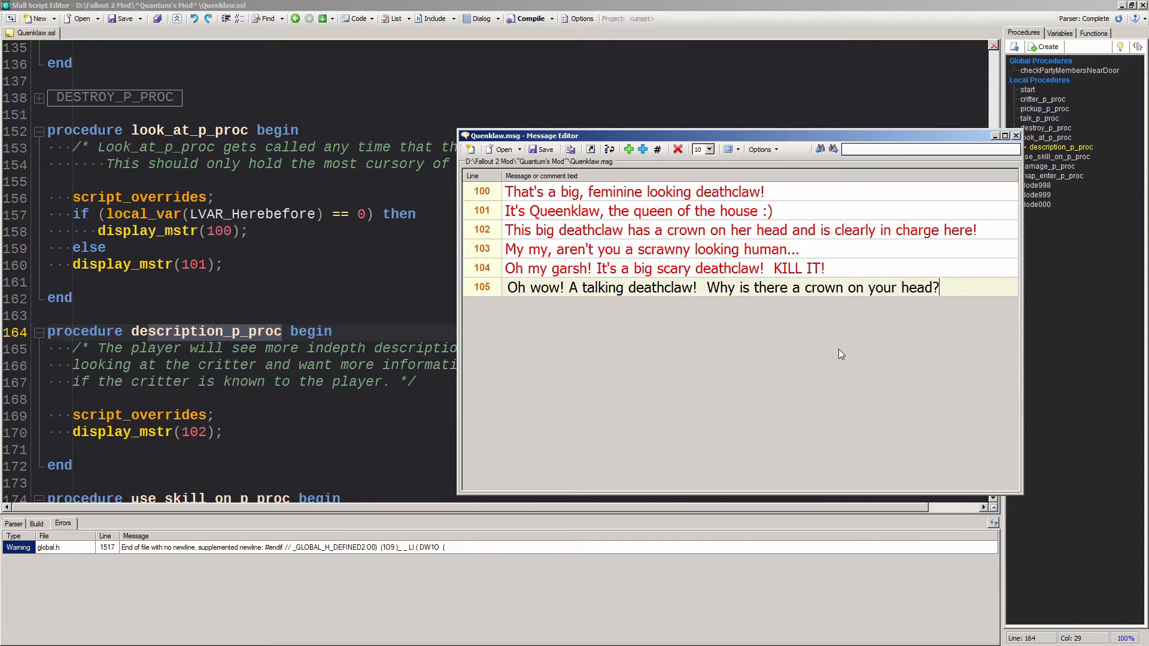
Save the message file into data\Text\english\dialog via Save As
click(542, 149)
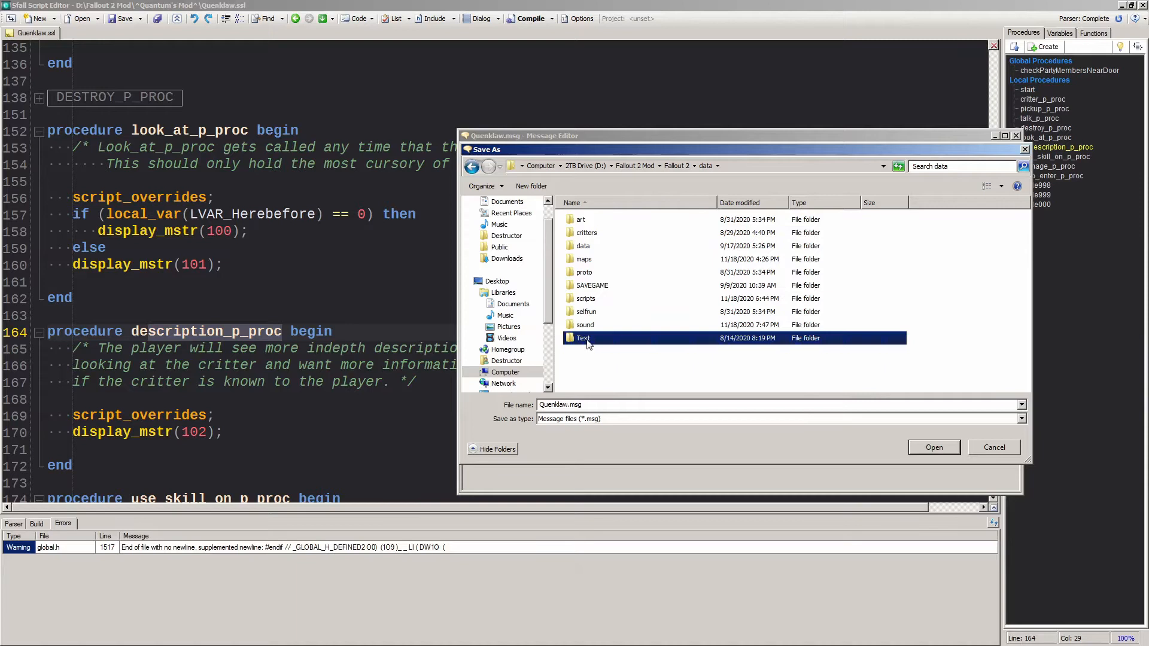
double_click(582, 338)
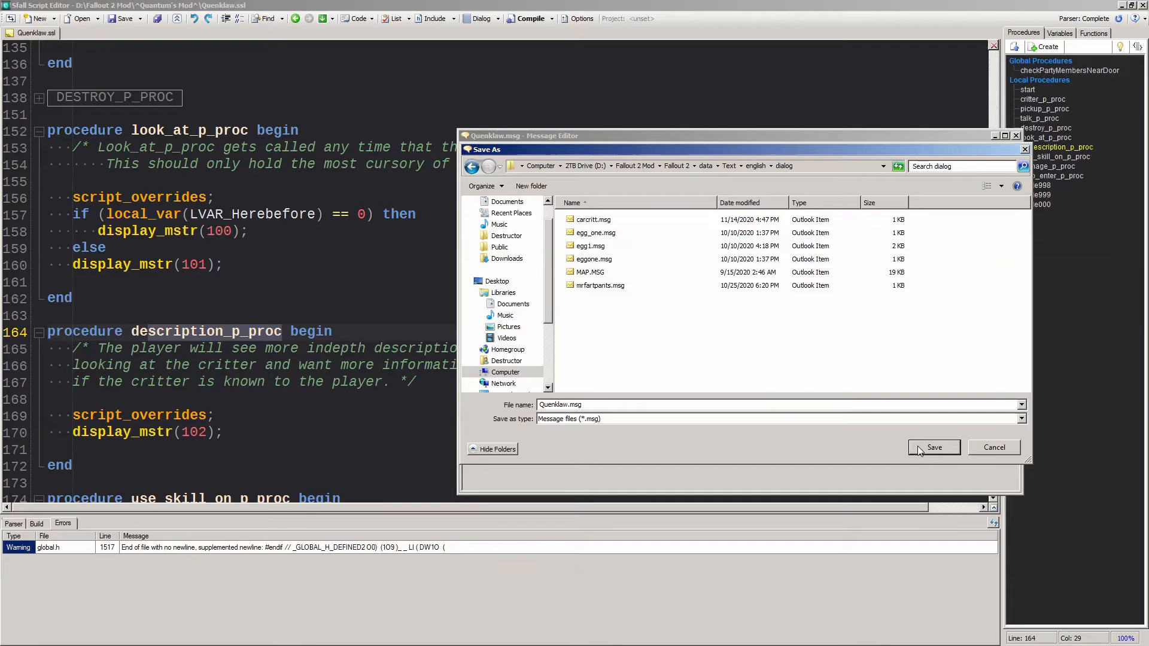
click(934, 447)
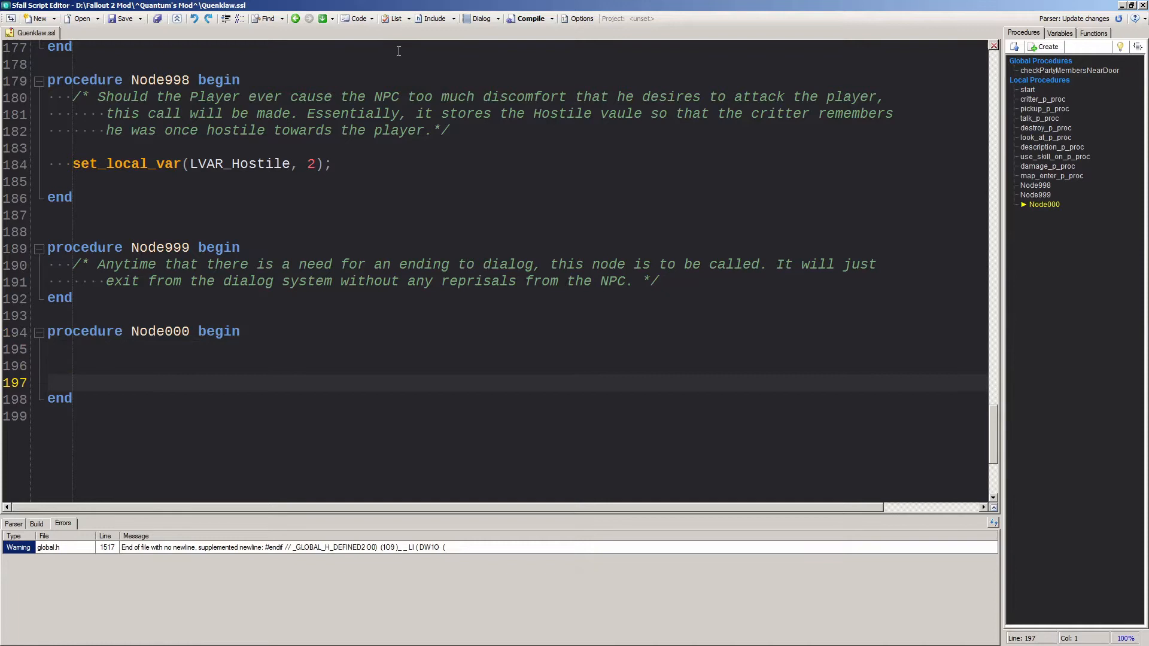
Give Node000 Reply(103), NOption(104, Node001, 4) and NOption(105, Node002, 4)
text(Reply(103);)
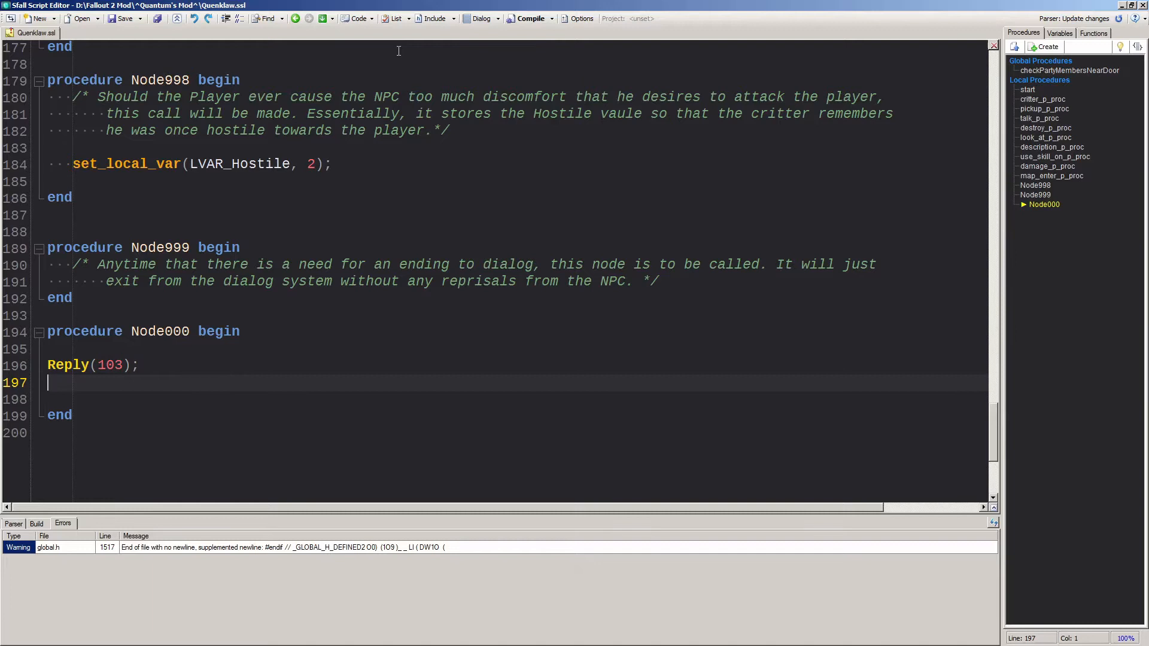
text(NOption(104))
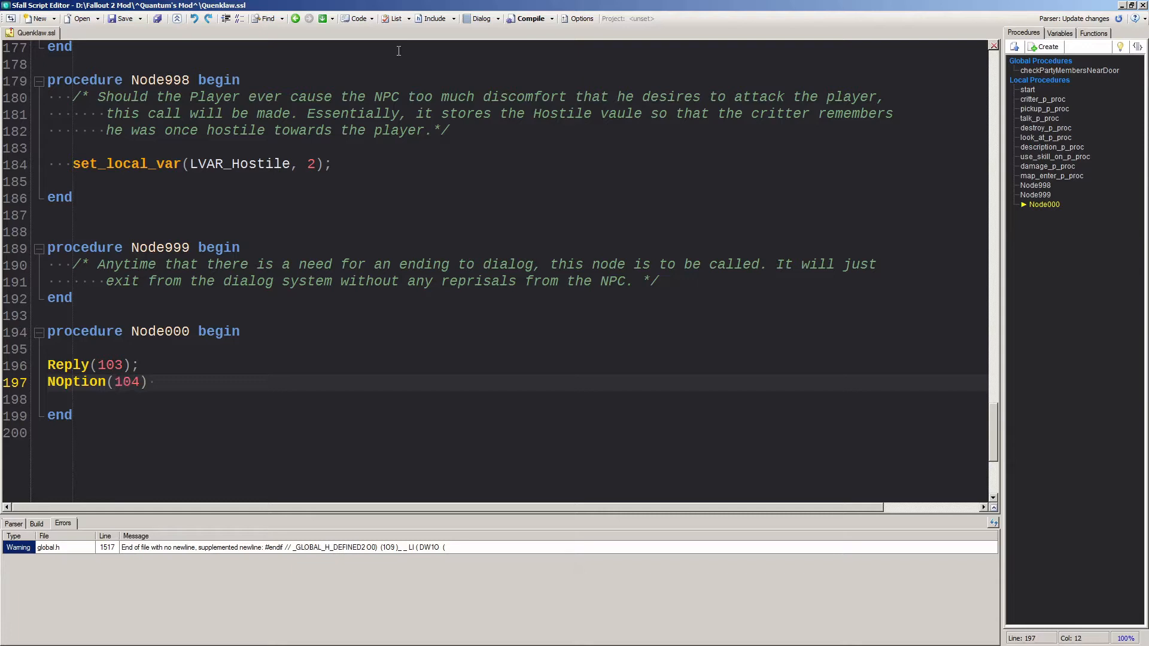
text(Node001, 4)
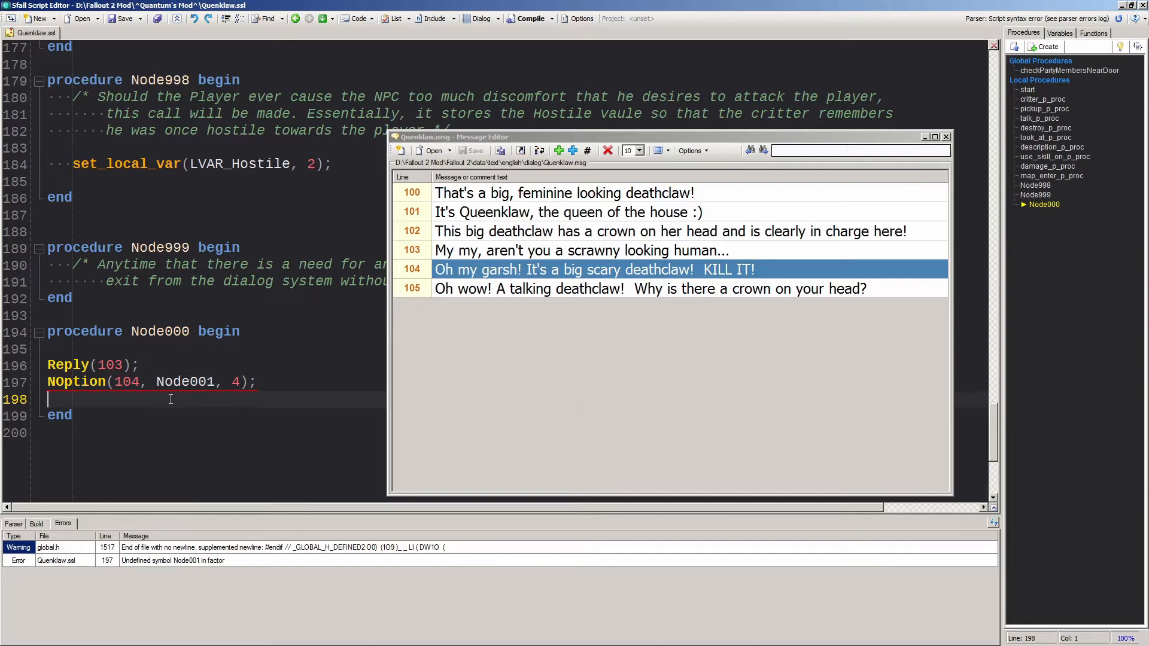
text(NOption(105, Node002,)
text(proced)
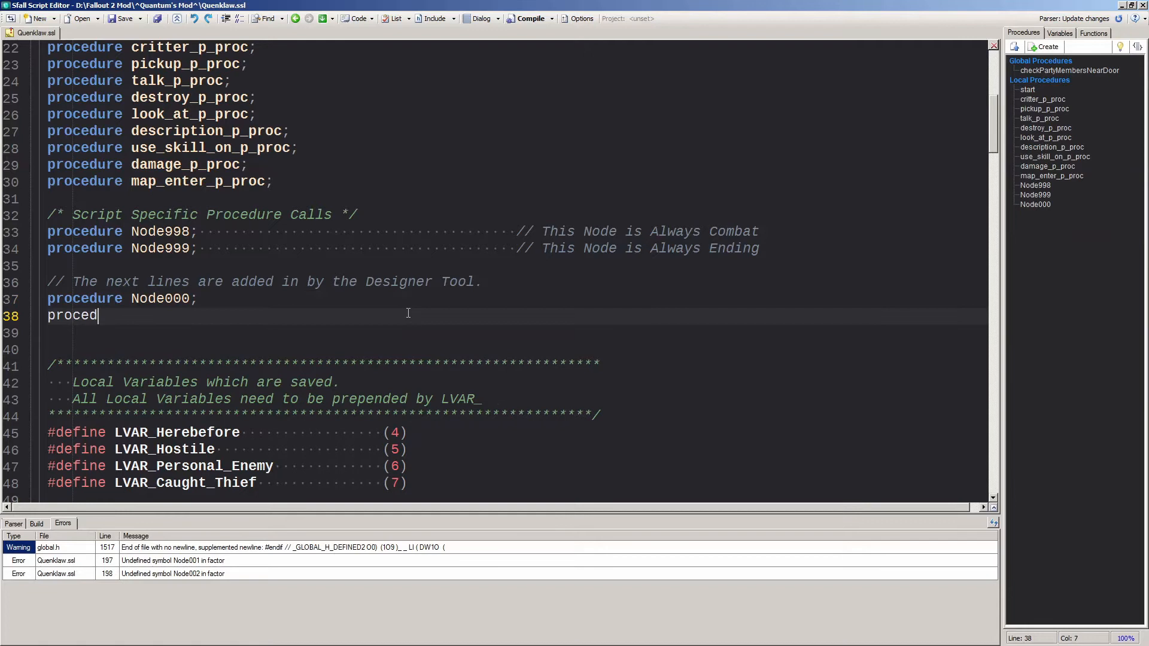
Declare Node001 and Node002, begin a 'procedure Node001' block, and dismiss the exception
text(ure Node001;)
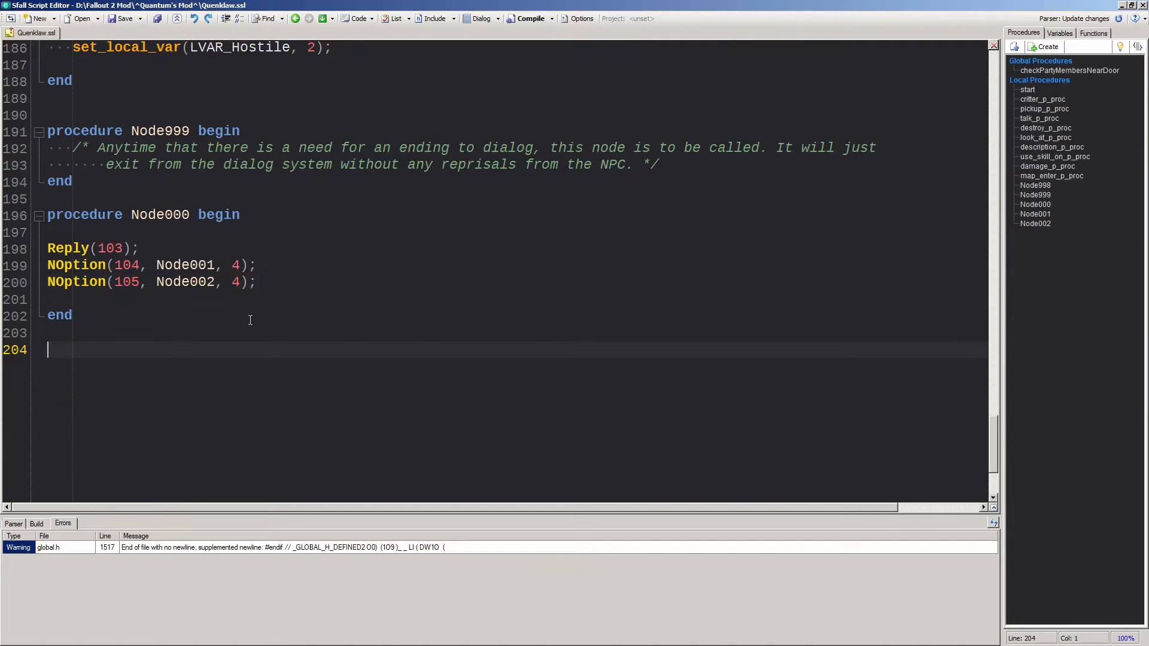
text(procedure Node001 begin)
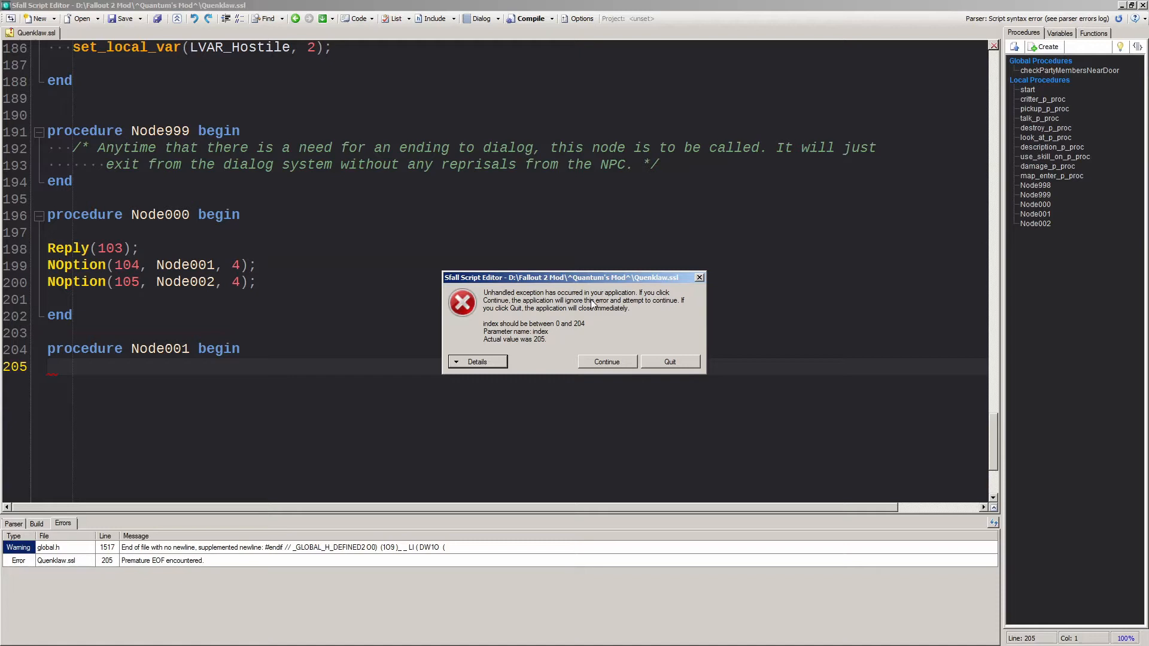
click(607, 361)
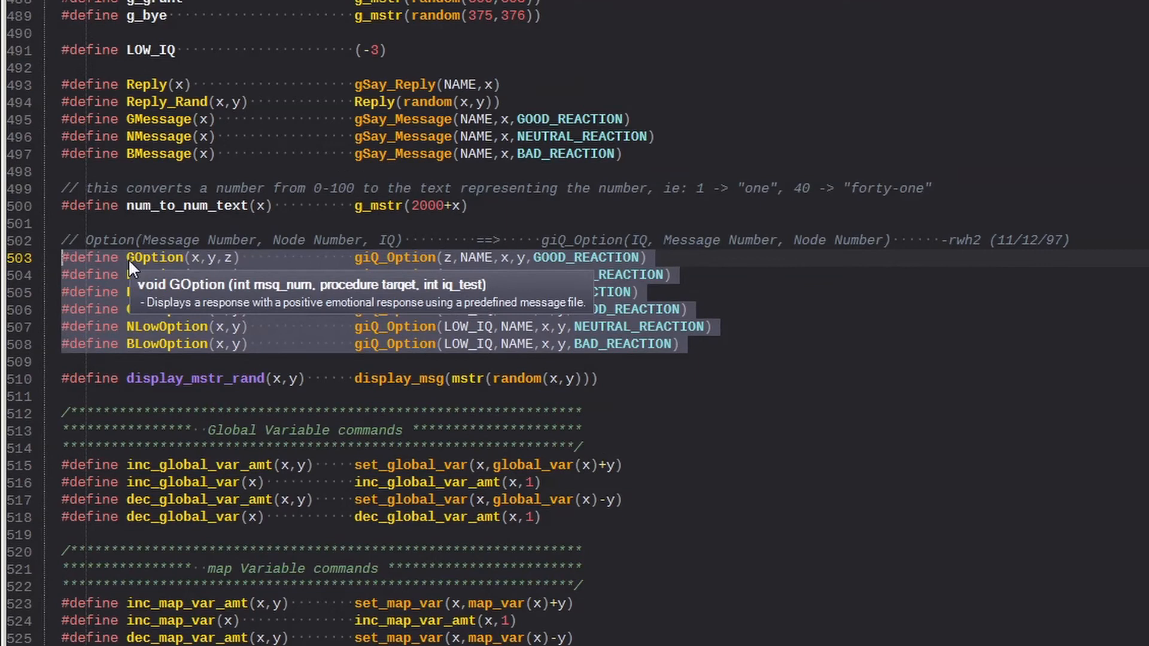
mouse_move(157, 315)
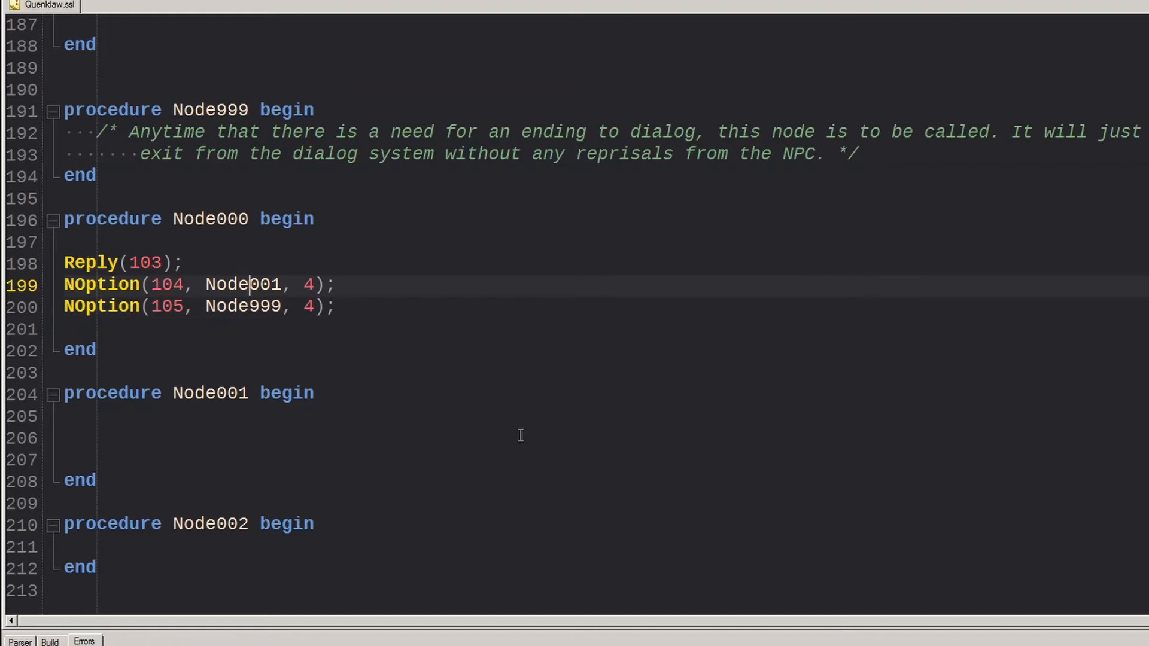
Retarget Node000's options from Node001 and Node002 to Node998 and Node999
key(BackSpace)
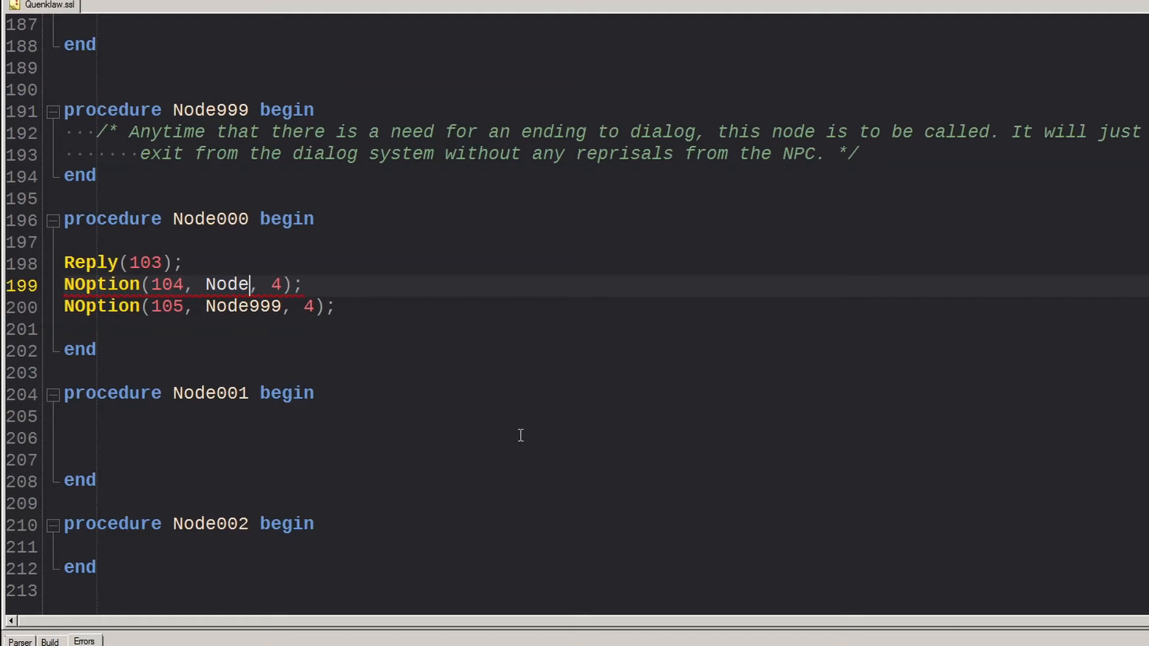
click(507, 29)
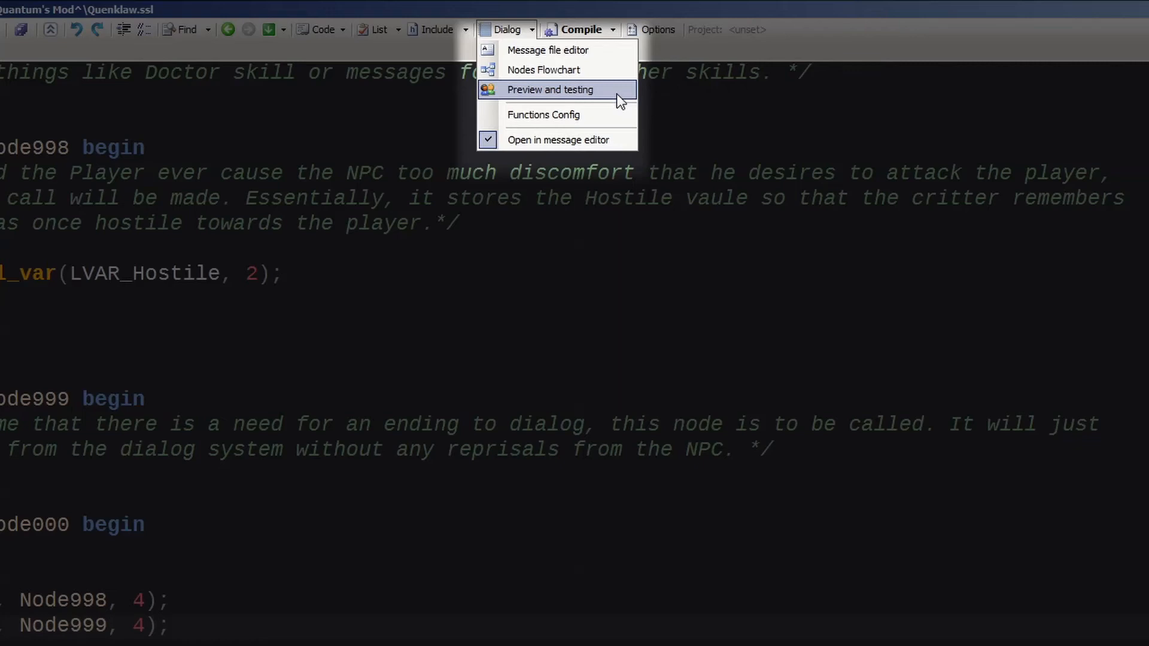
Attempt the dialog preview, dismiss its missing-key exception, and bring up the Fallout 2 Mod folder
click(554, 89)
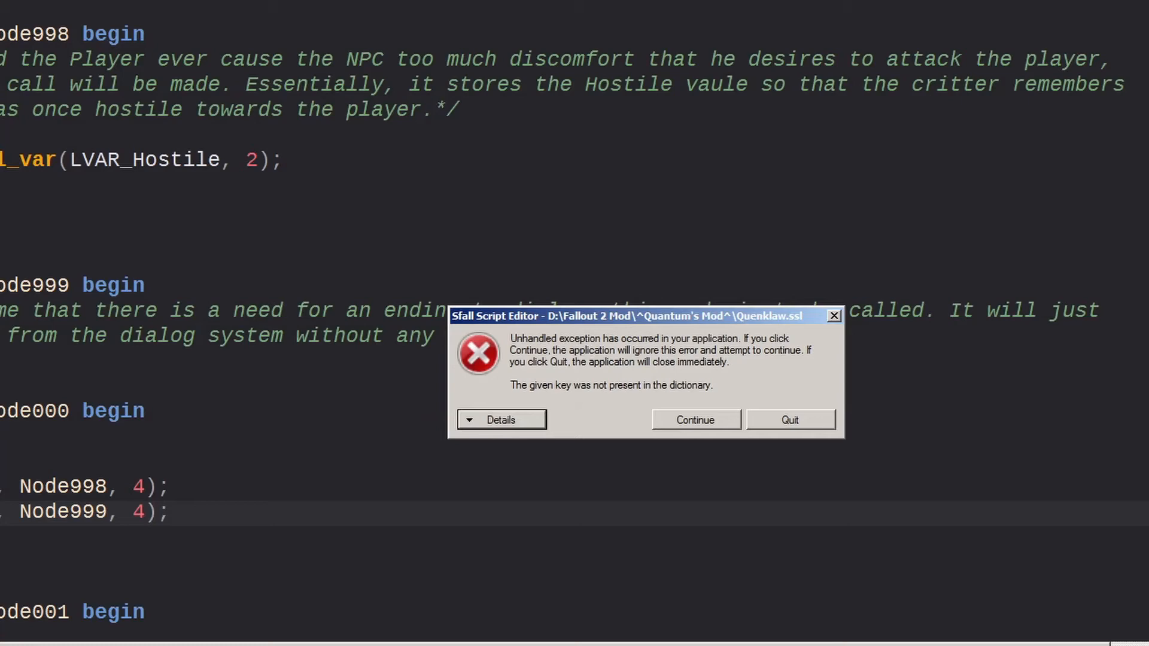
click(696, 420)
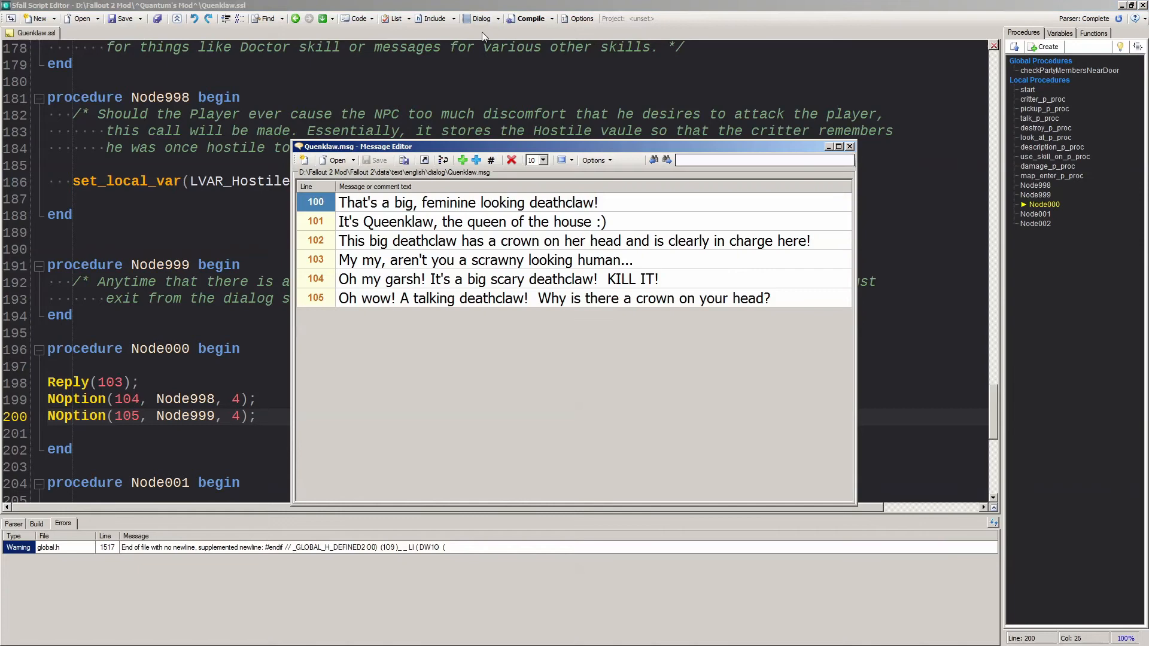
click(528, 18)
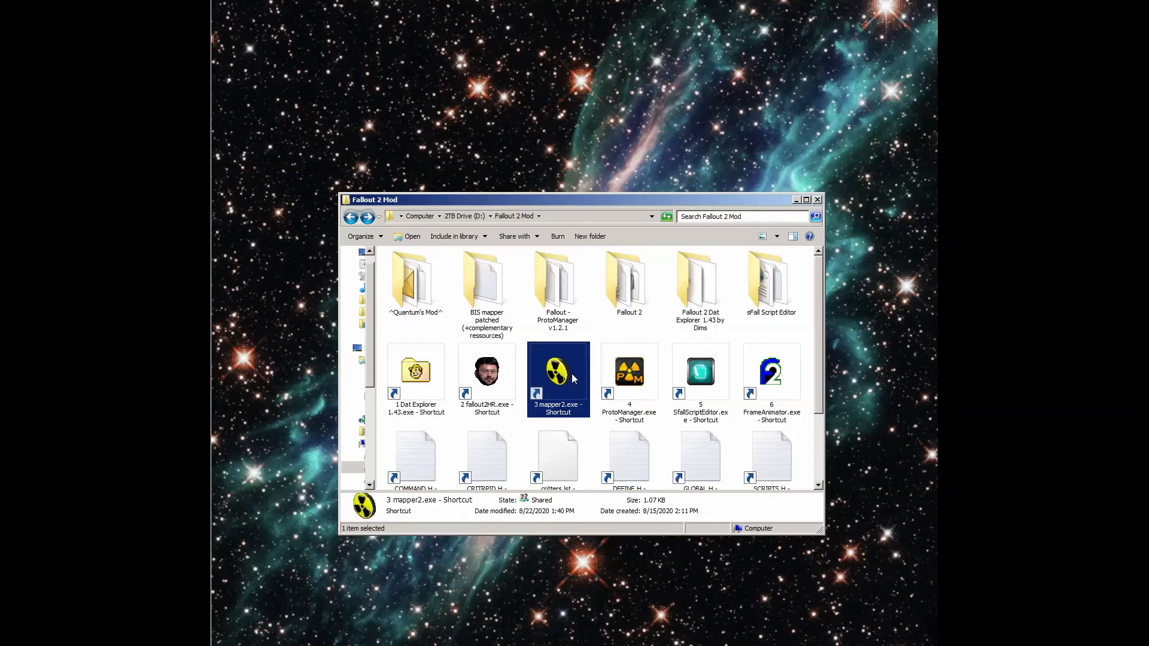
Launch the Fallout mapper from '3 mapper2.exe - Shortcut'
double_click(558, 372)
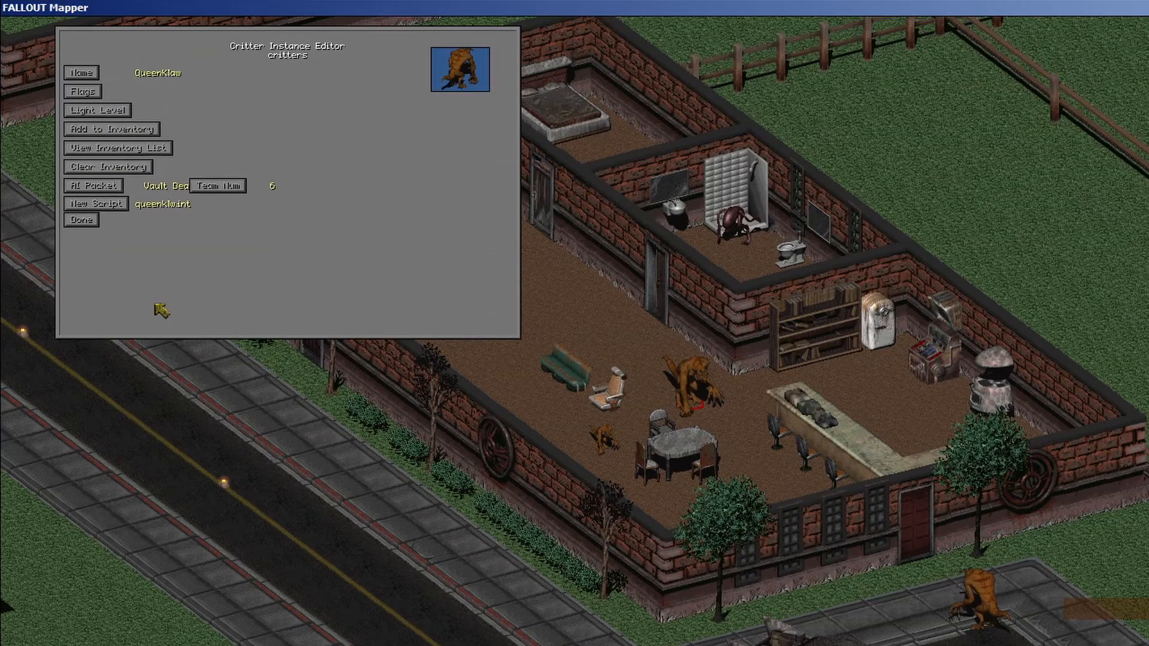
Give the QueenKlaw deathclaw the queenklaw.int script, exit the mapper, and launch Fallout 2
click(95, 204)
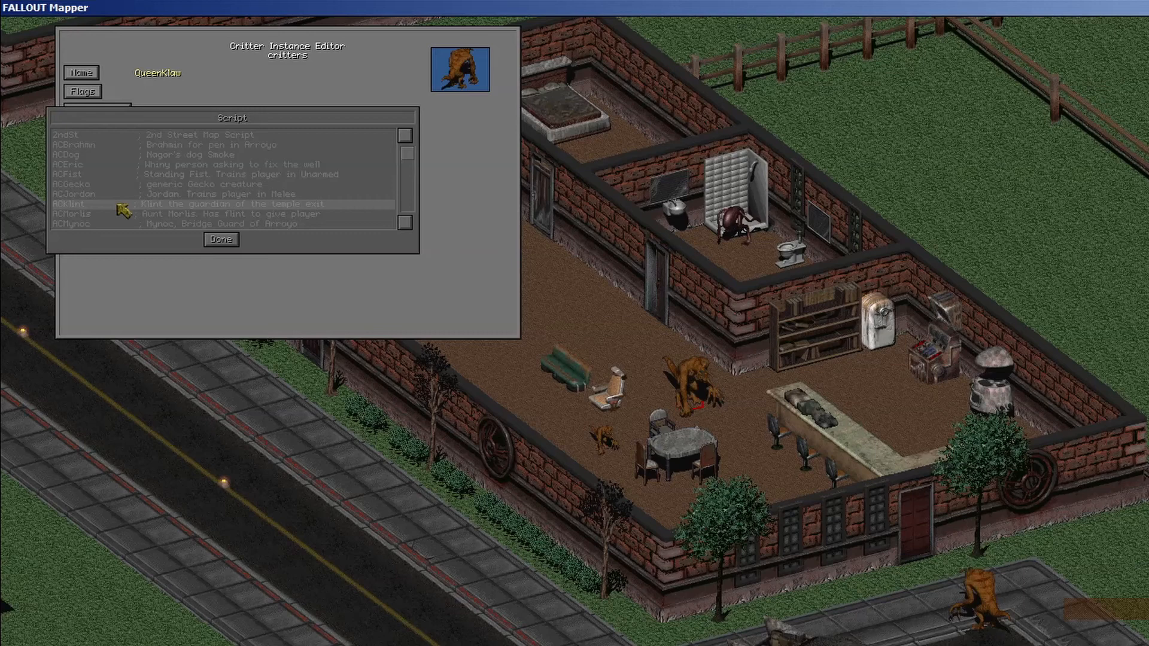
scroll(down, 3)
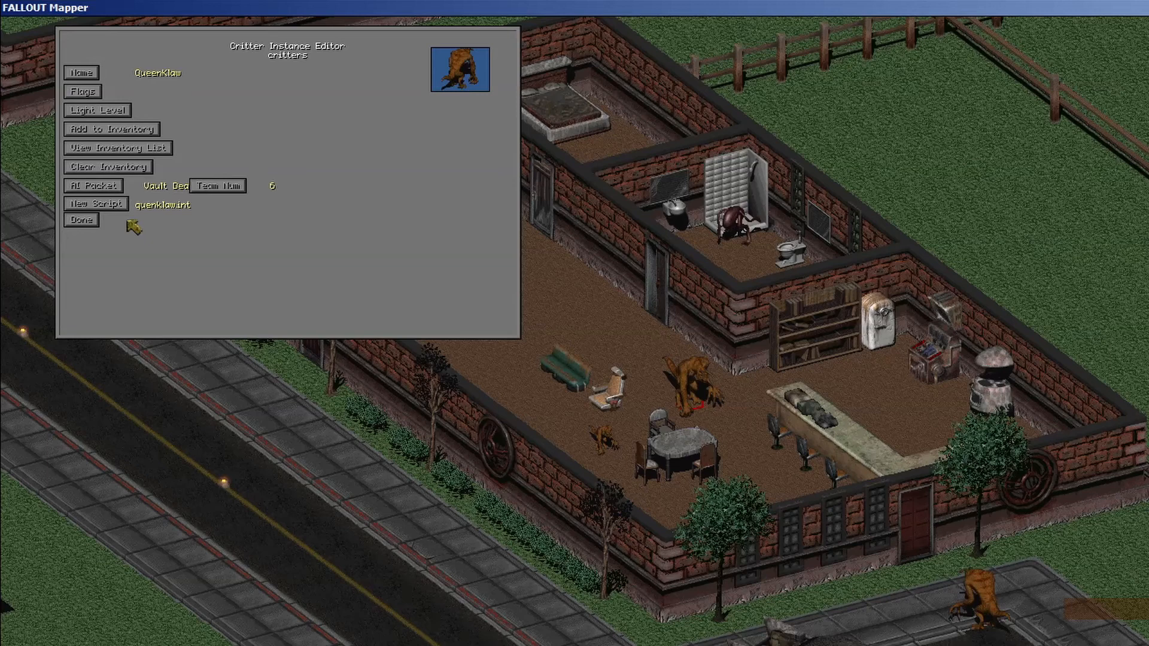
click(80, 220)
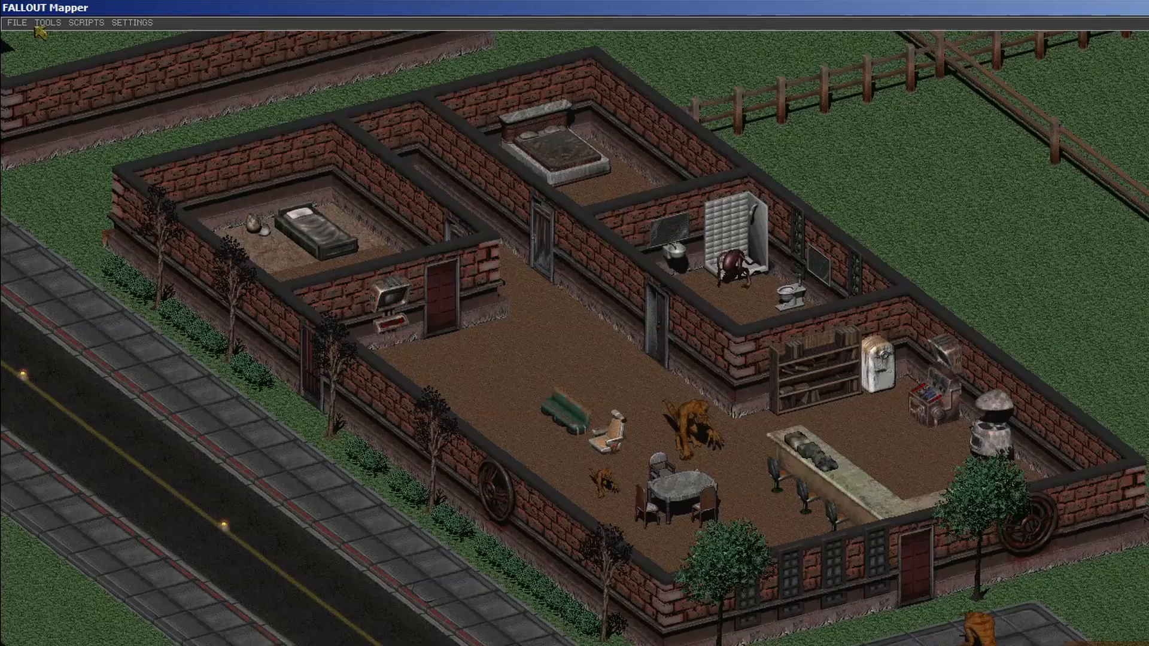
click(19, 26)
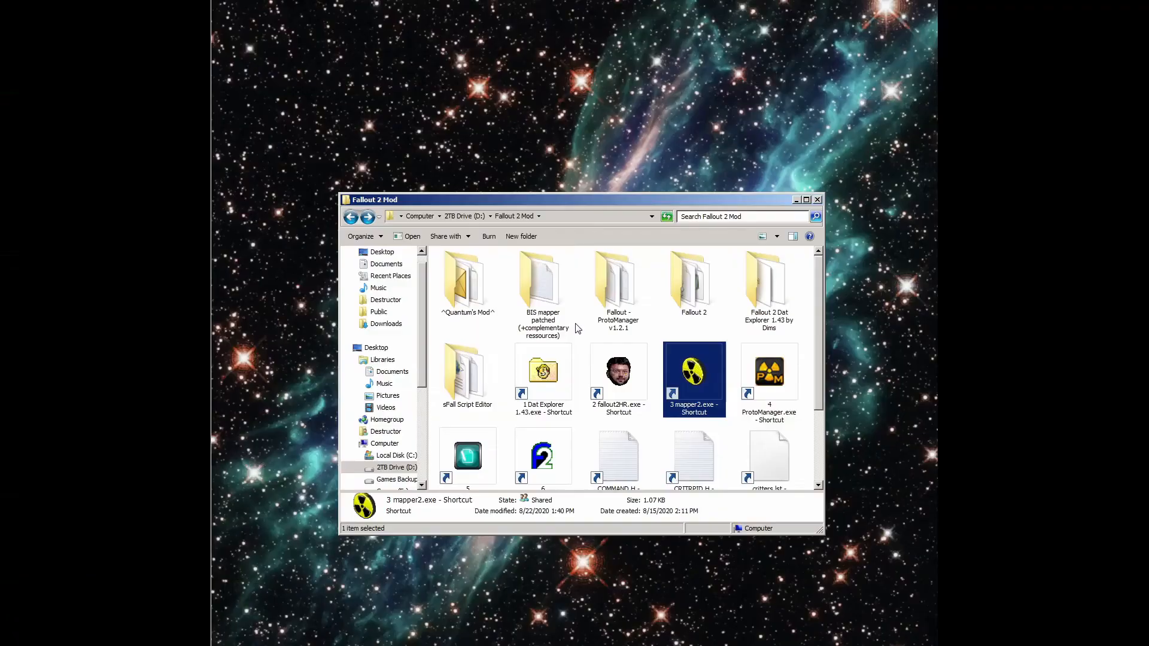
double_click(694, 370)
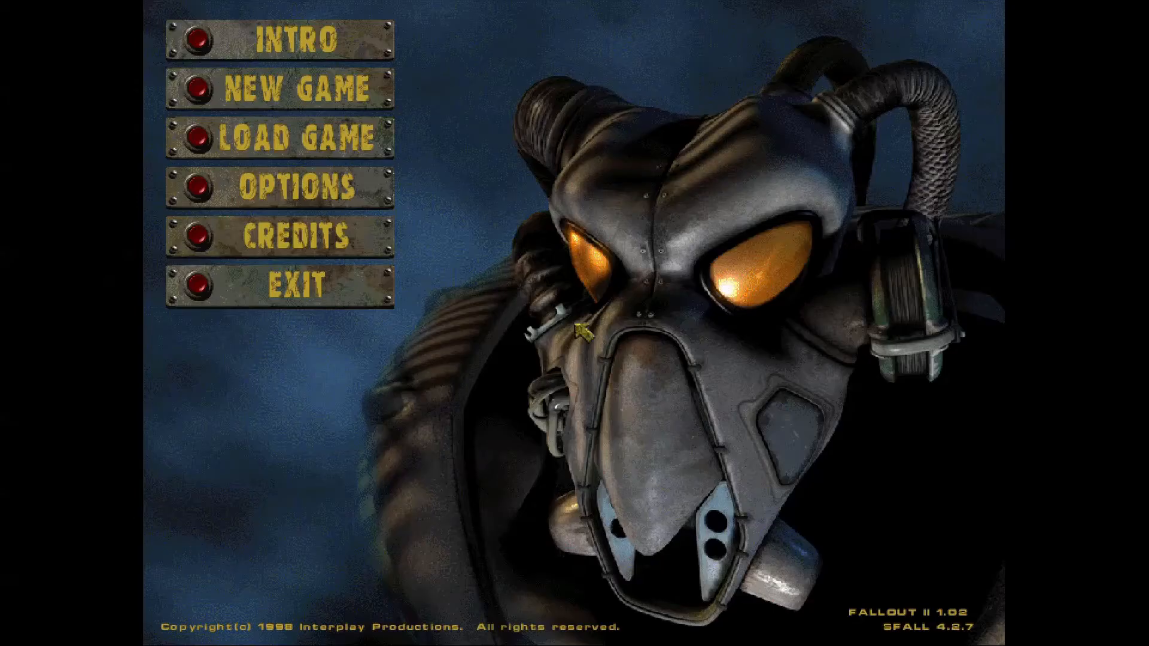
Return to Sfall Script Editor showing Queenklaw.ssl and the Queenklaw.msg Message Editor
click(287, 88)
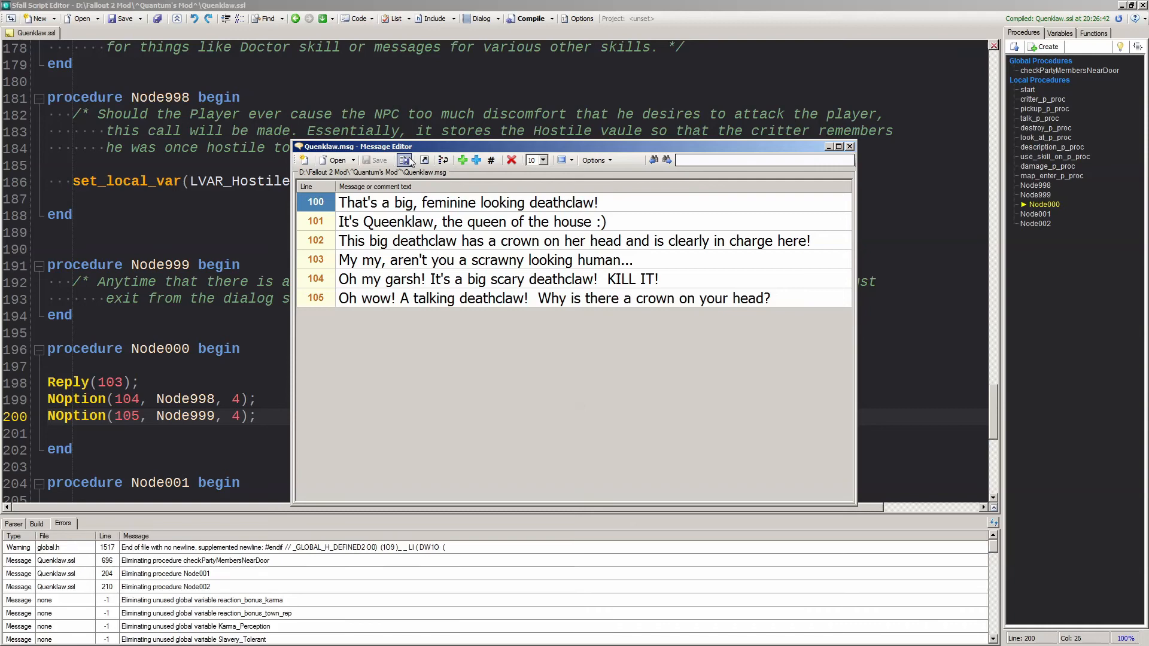
Save Queenklaw.msg into the data\Text\english\dialog folder
click(406, 160)
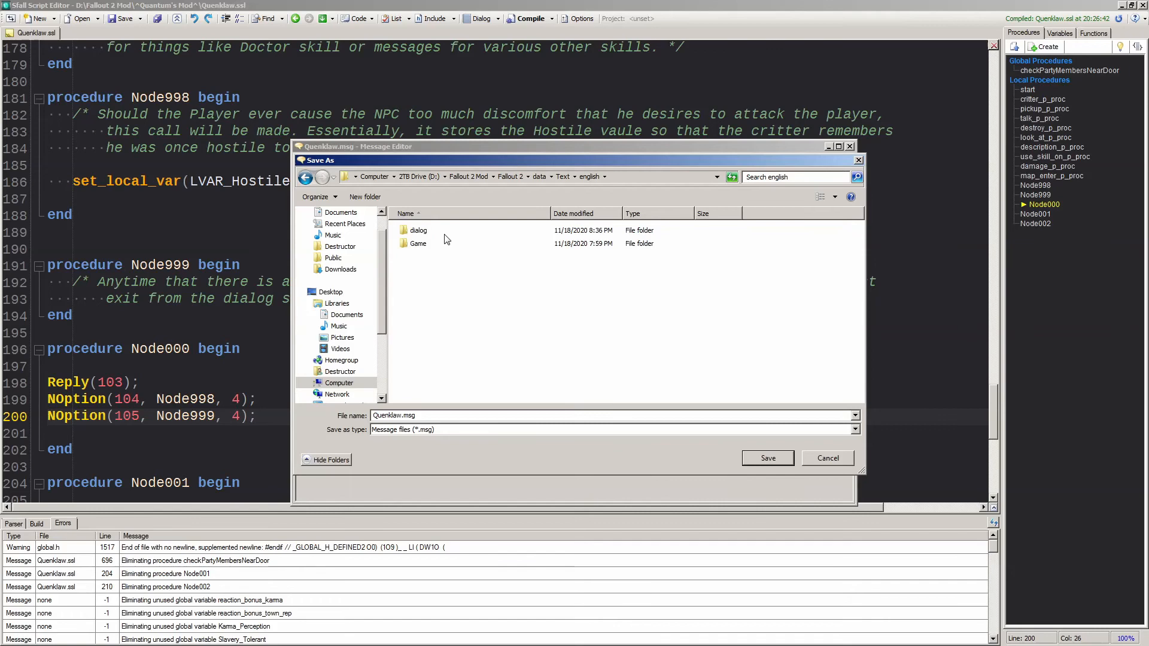
click(768, 458)
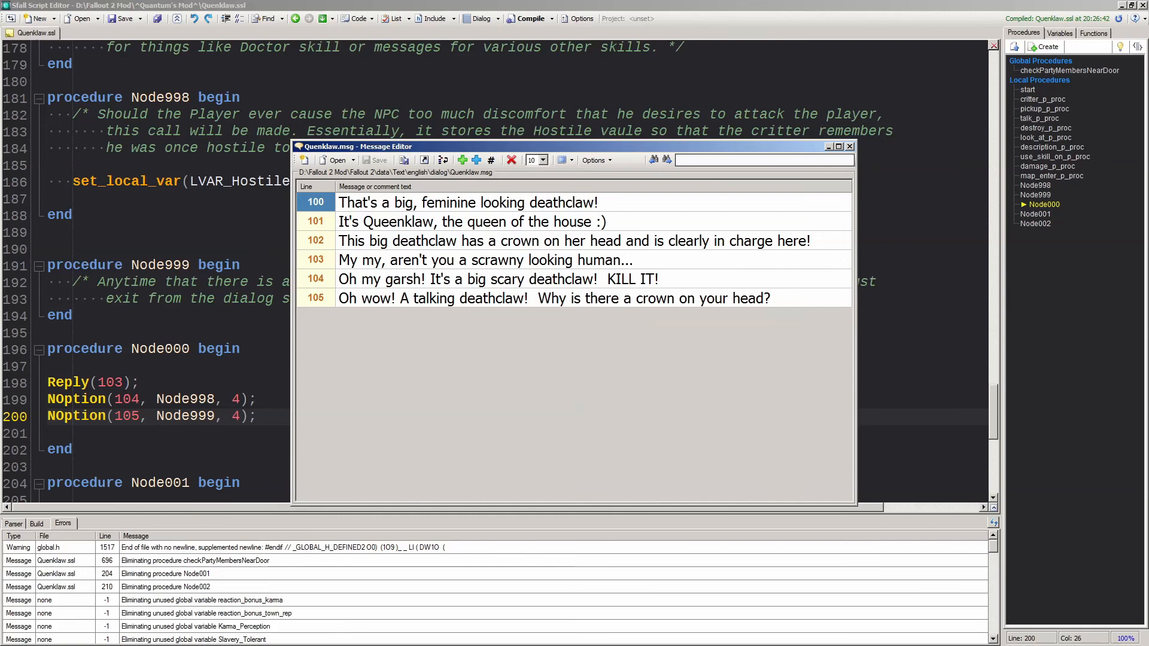